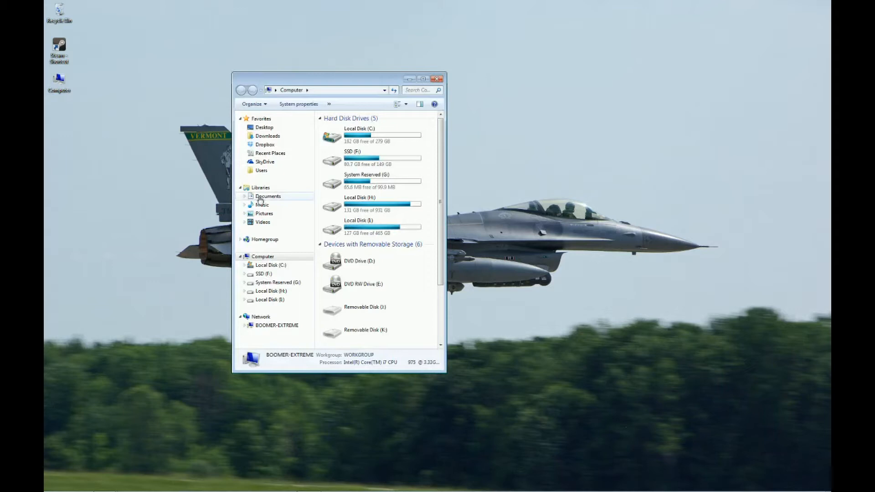
Step: Browse Documents, peek into 'Arma 3 - Other Profiles', then open the Arma 3 folder
{"action": "double_click", "coordinate": [268, 196]}
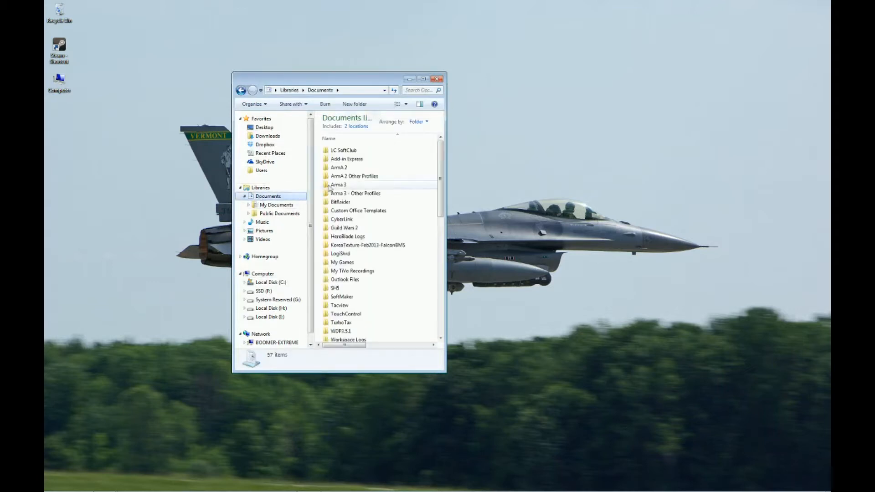
{"action": "mouse_move", "coordinate": [339, 184]}
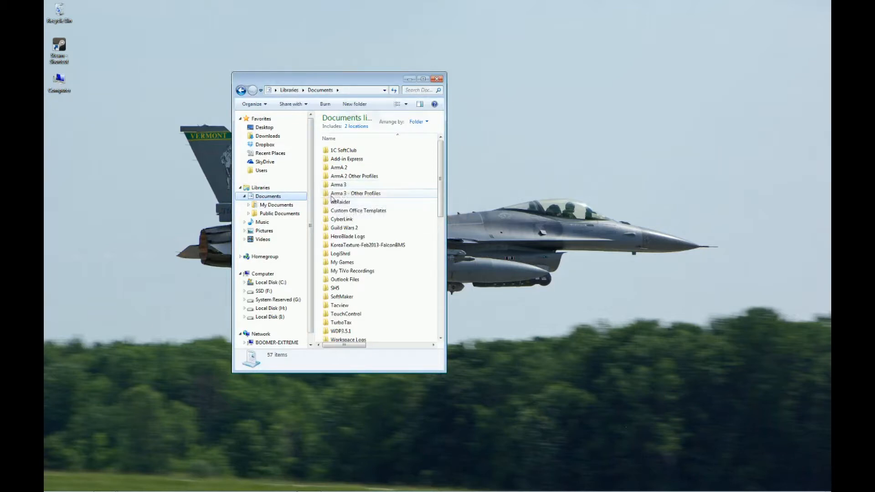
{"action": "mouse_move", "coordinate": [355, 193]}
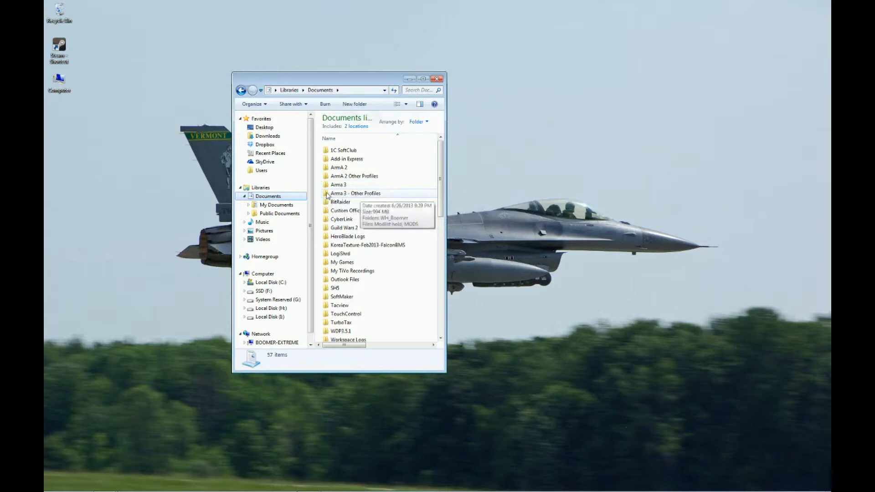
{"action": "double_click", "coordinate": [355, 193]}
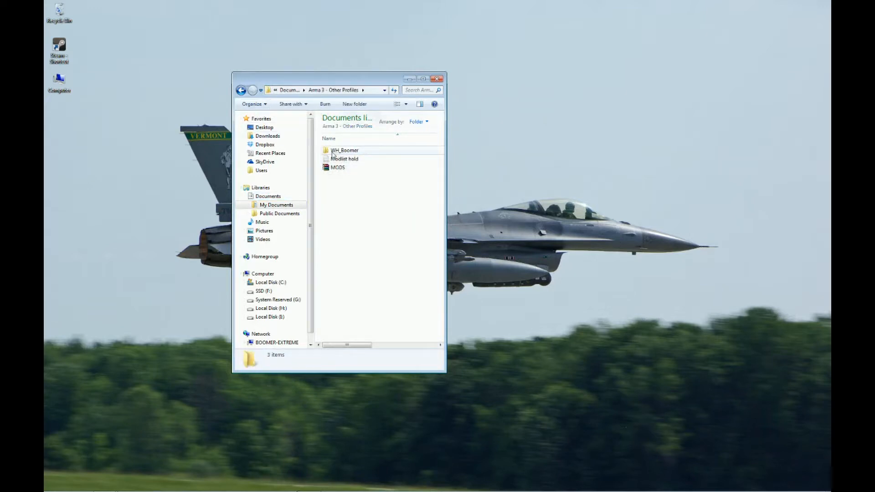
{"action": "mouse_move", "coordinate": [344, 149]}
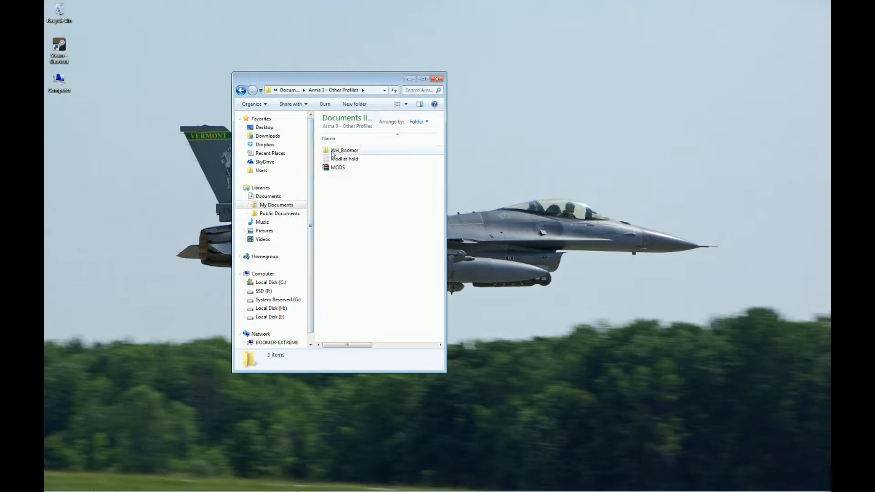
{"action": "left_click", "coordinate": [242, 89]}
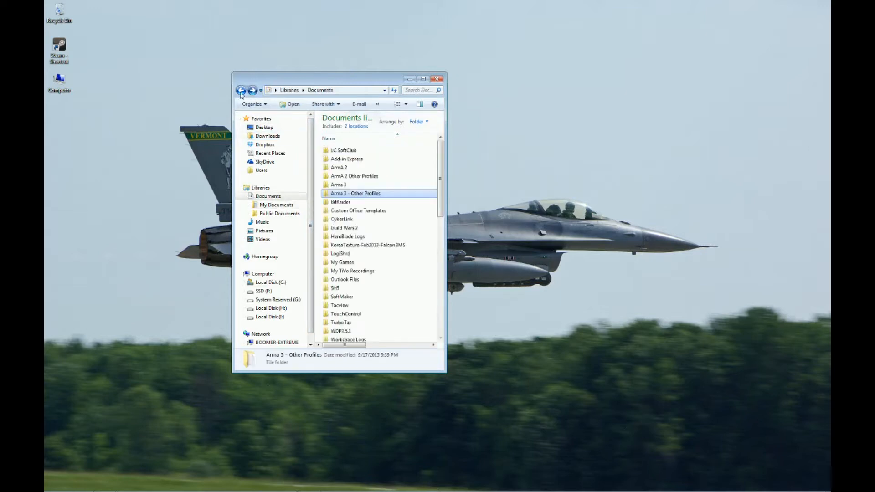
{"action": "mouse_move", "coordinate": [355, 193]}
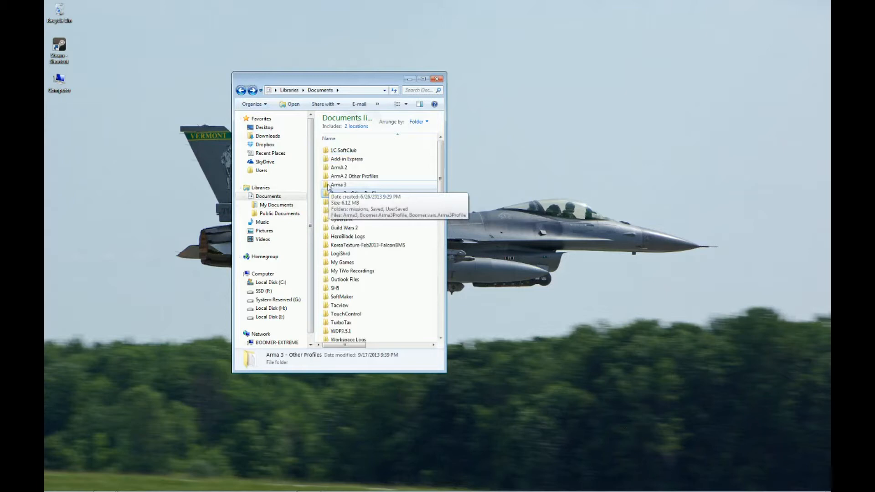
{"action": "double_click", "coordinate": [338, 185]}
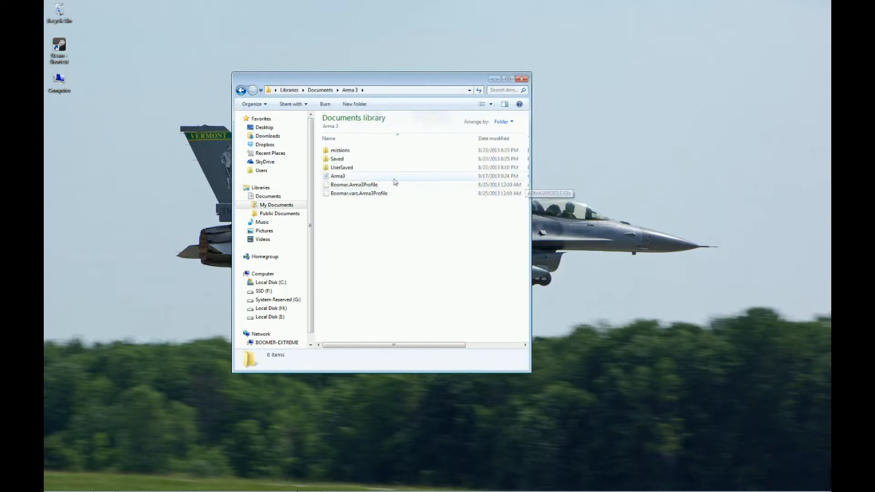
{"action": "mouse_move", "coordinate": [338, 182]}
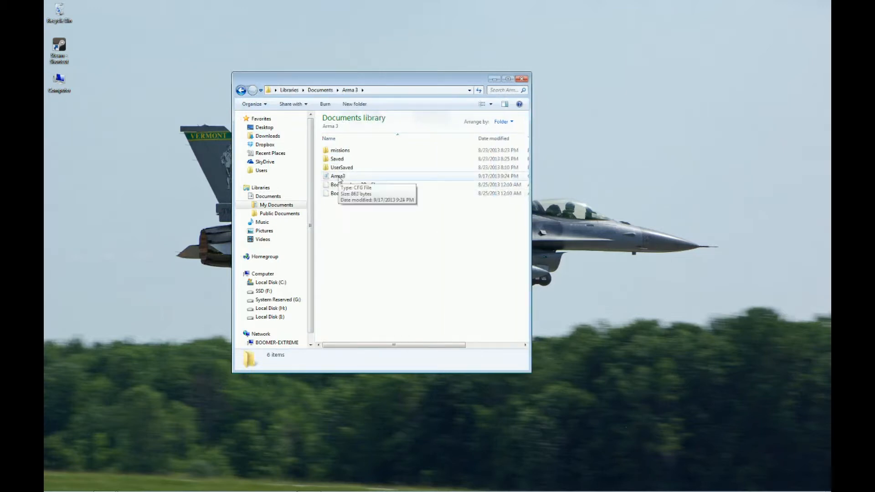
{"action": "mouse_move", "coordinate": [348, 246]}
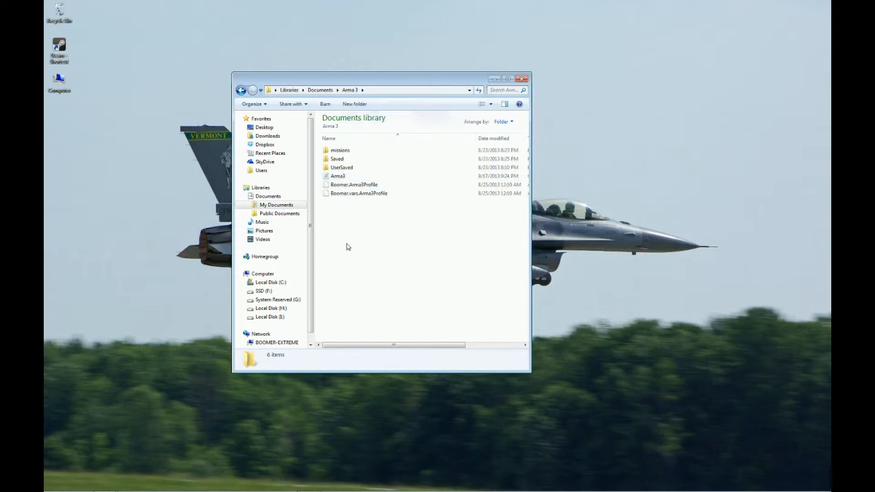
{"action": "mouse_move", "coordinate": [361, 224]}
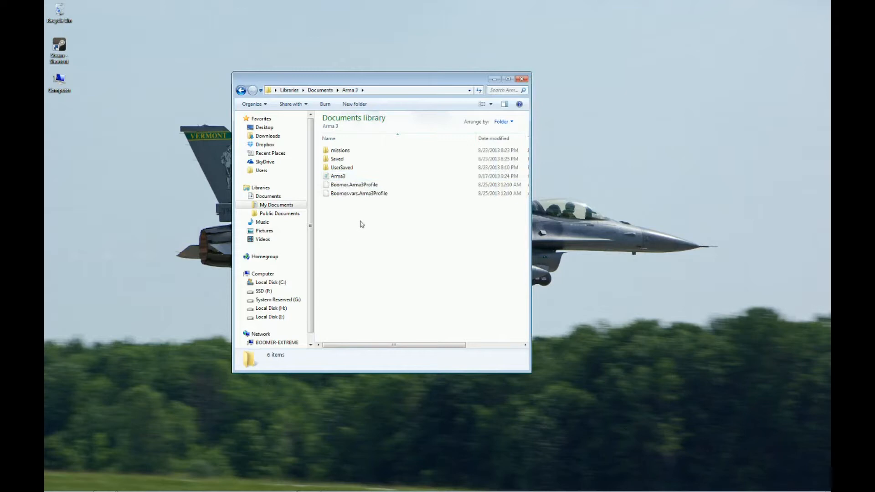
{"action": "mouse_move", "coordinate": [342, 209]}
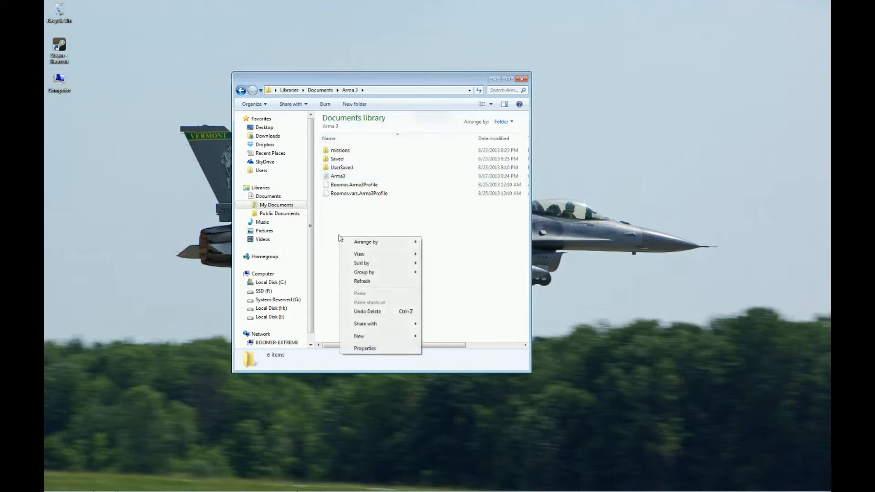
Step: Create a new folder named MODS in the Arma 3 folder and close Explorer
{"action": "left_click", "coordinate": [359, 336]}
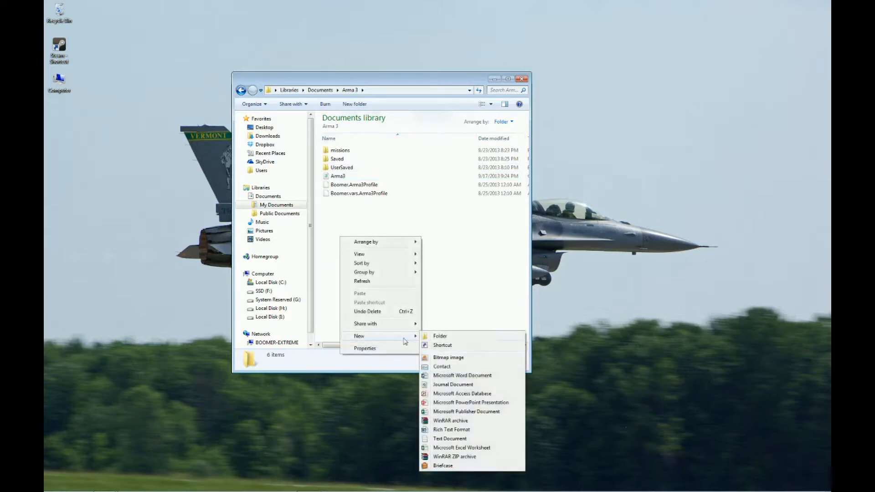
{"action": "left_click", "coordinate": [440, 335]}
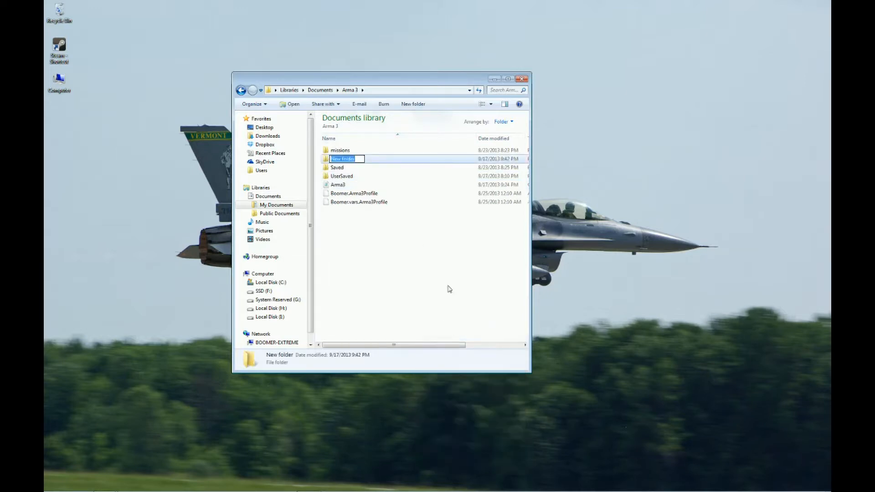
{"action": "type", "text": "M"}
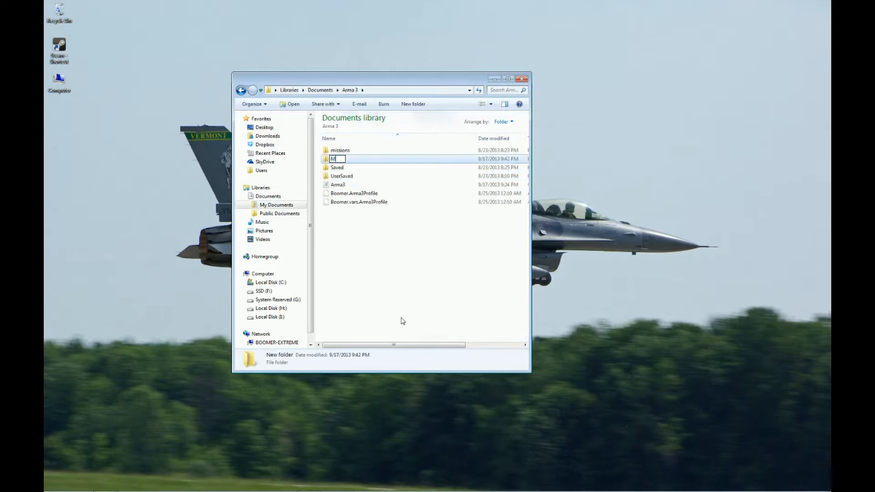
{"action": "type", "text": "ODS"}
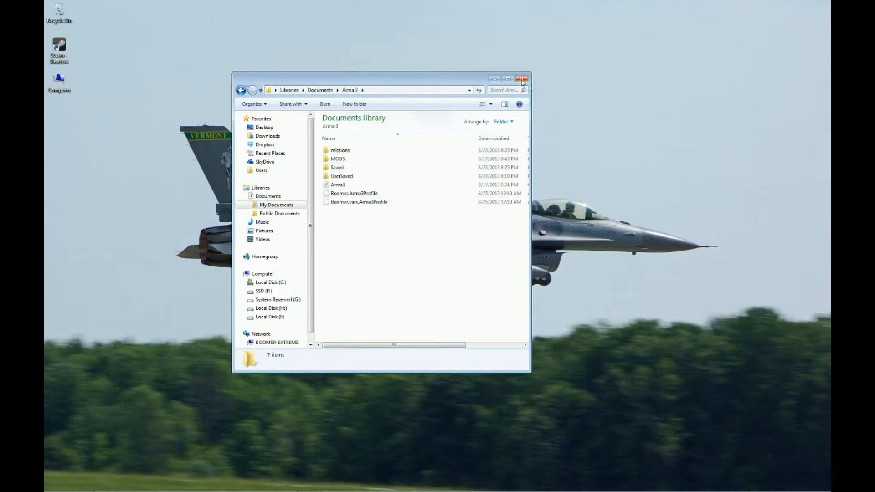
{"action": "left_click", "coordinate": [521, 79]}
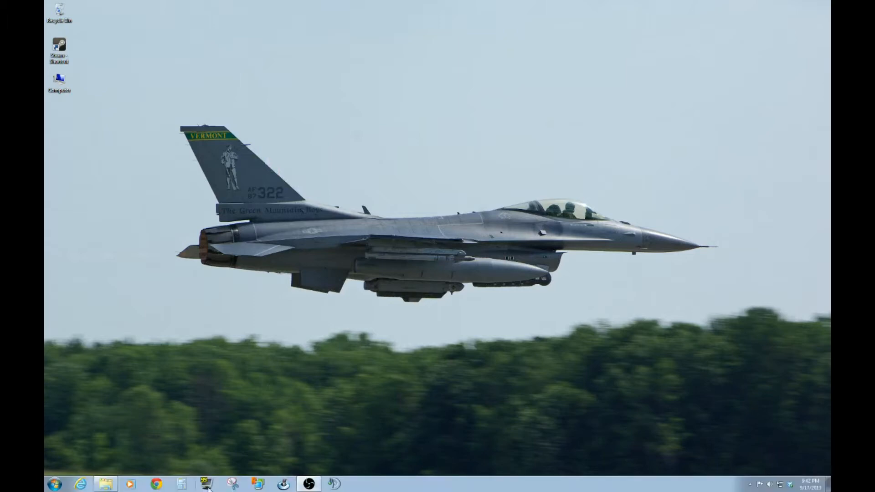
Step: Browse to the War Hawks forum topic 'Updating our ArmA3 Mods' in Chrome
{"action": "left_click", "coordinate": [156, 485]}
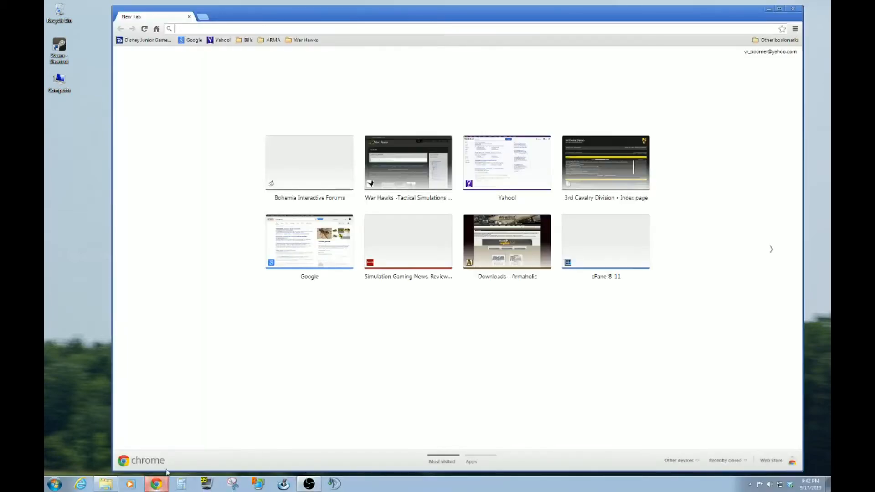
{"action": "left_click", "coordinate": [408, 163]}
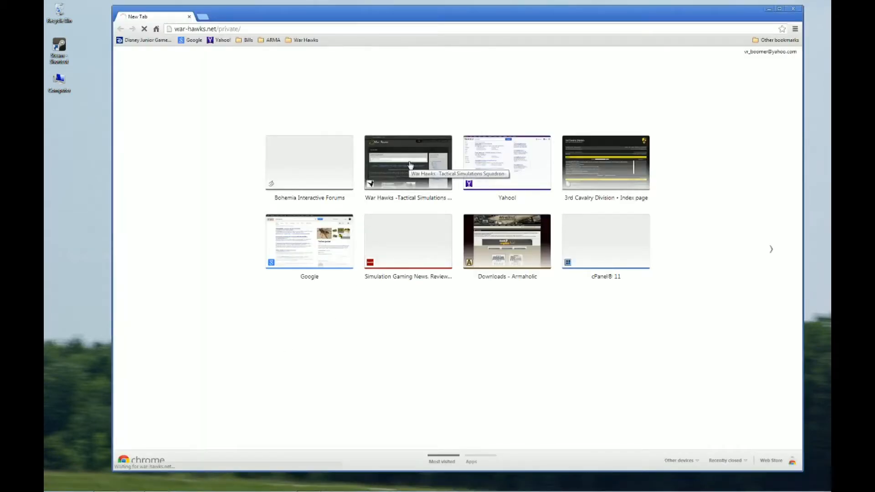
{"action": "mouse_move", "coordinate": [417, 184]}
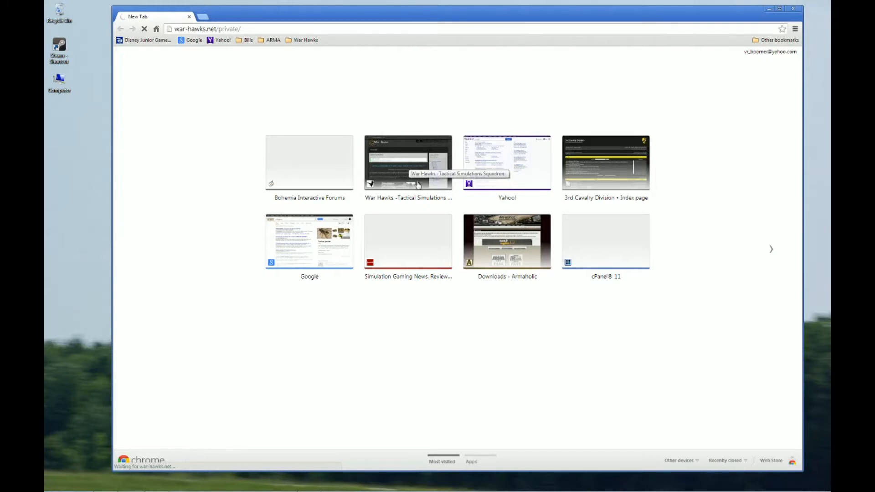
{"action": "left_click", "coordinate": [408, 164]}
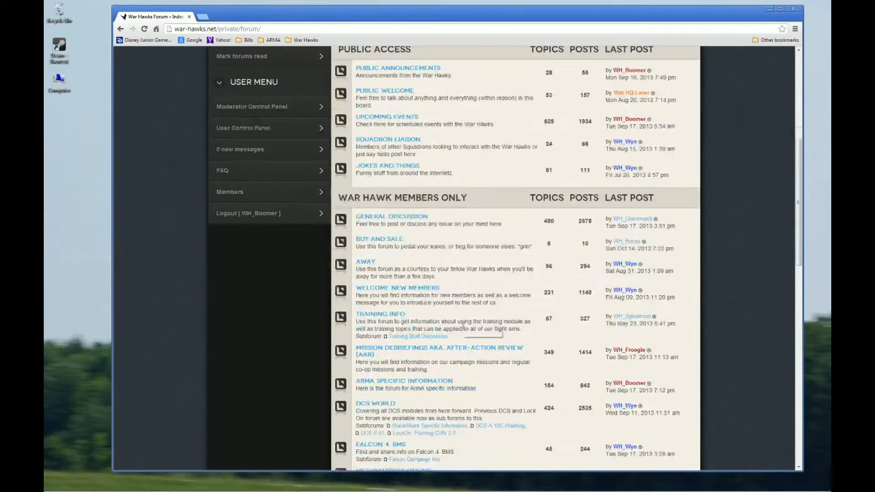
{"action": "mouse_move", "coordinate": [402, 385]}
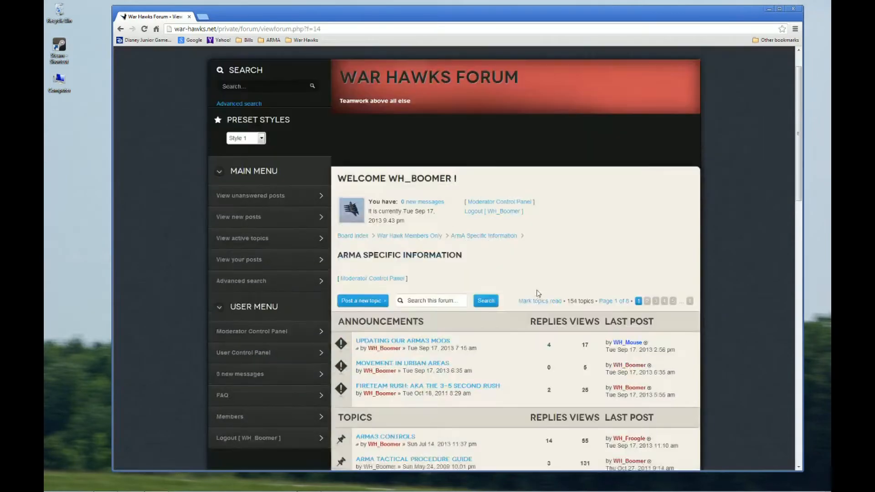
{"action": "scroll", "scroll_direction": "down", "scroll_amount": 3}
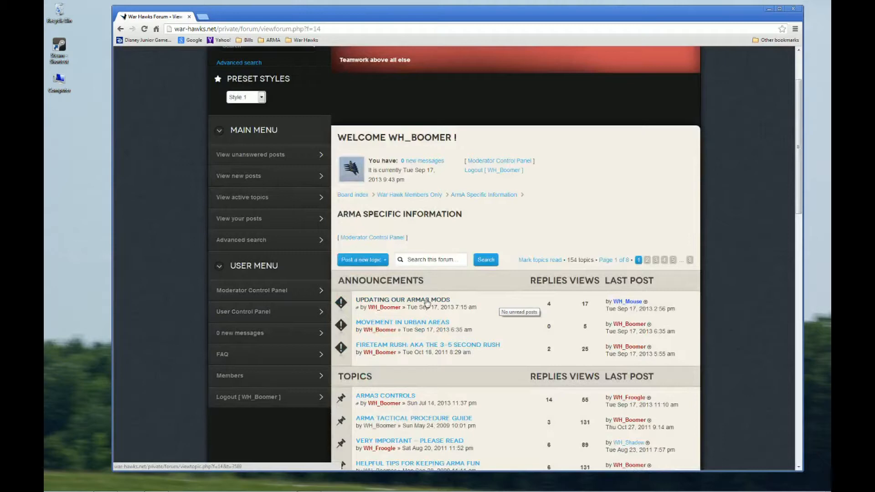
{"action": "left_click", "coordinate": [402, 298]}
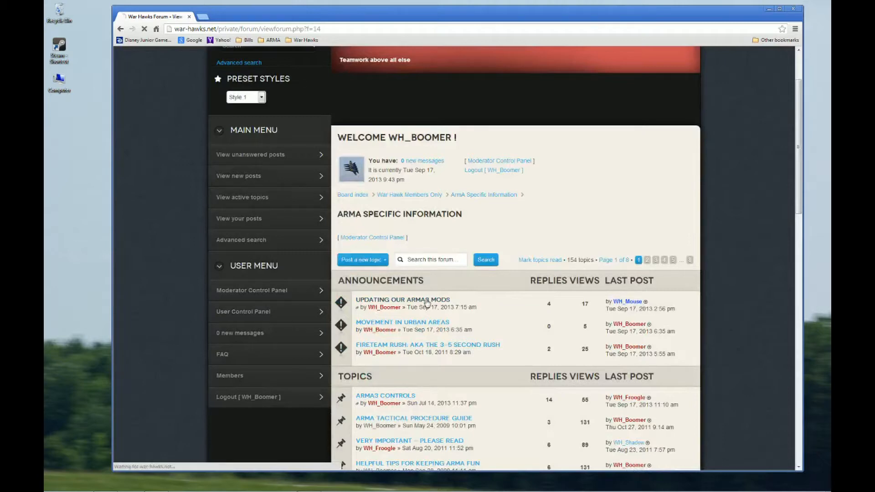
{"action": "left_click", "coordinate": [402, 299]}
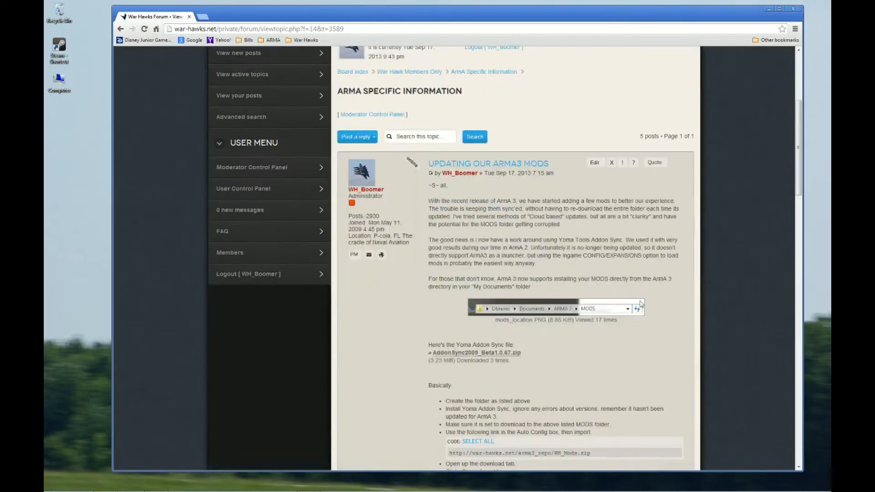
{"action": "scroll", "scroll_direction": "down", "scroll_amount": 3}
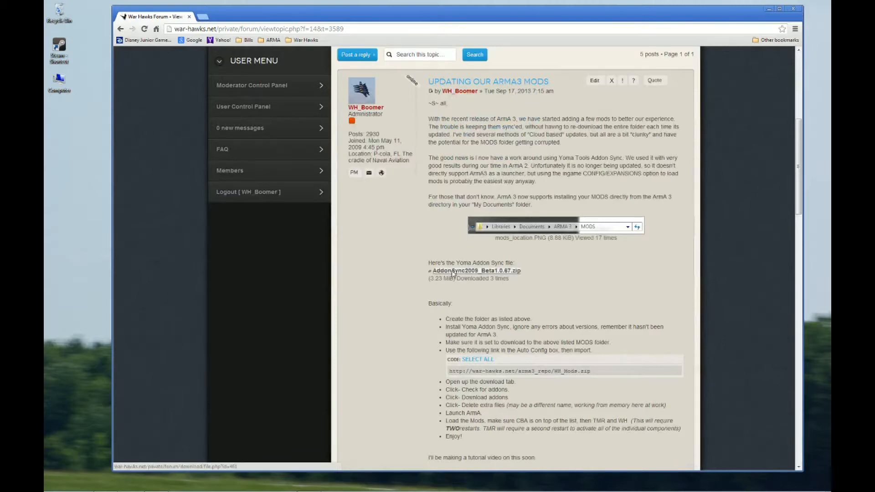
Step: Save AddonSync2009 zip to the ARMA3 folder, replacing the old copy, and keep it despite the warning
{"action": "left_click", "coordinate": [475, 271]}
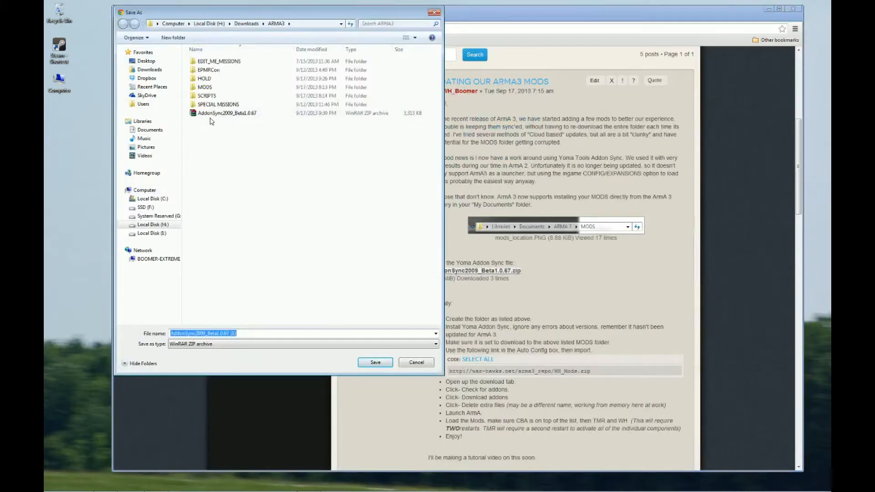
{"action": "mouse_move", "coordinate": [294, 229]}
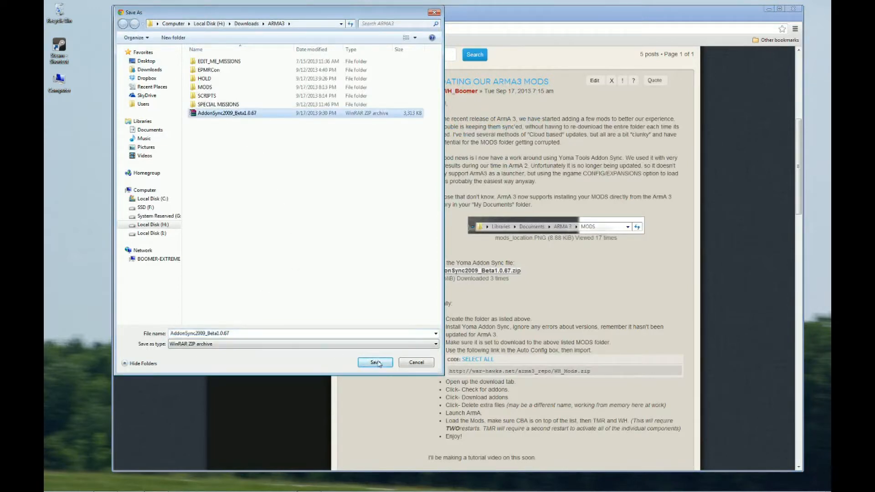
{"action": "left_click", "coordinate": [375, 363]}
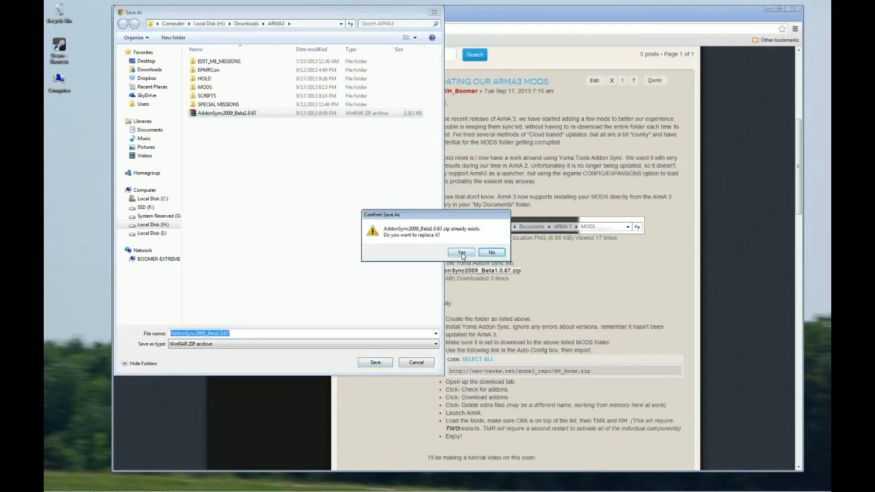
{"action": "left_click", "coordinate": [462, 251]}
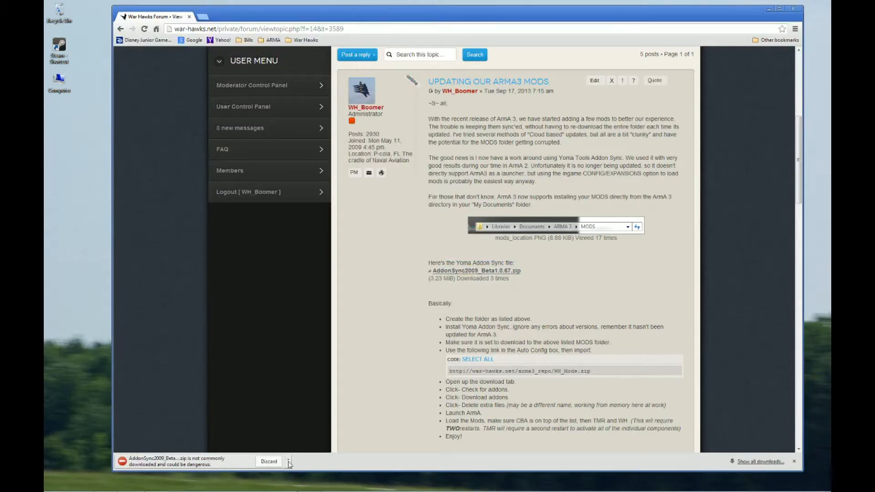
{"action": "left_click", "coordinate": [289, 461]}
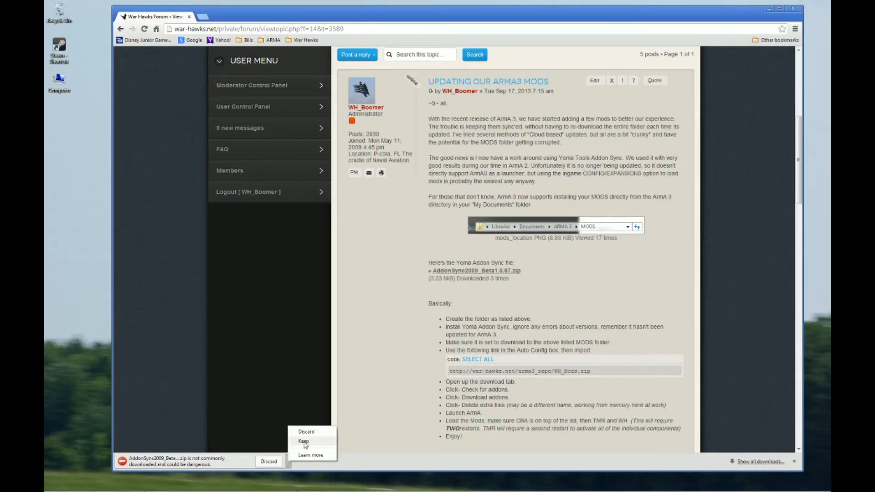
{"action": "left_click", "coordinate": [303, 441]}
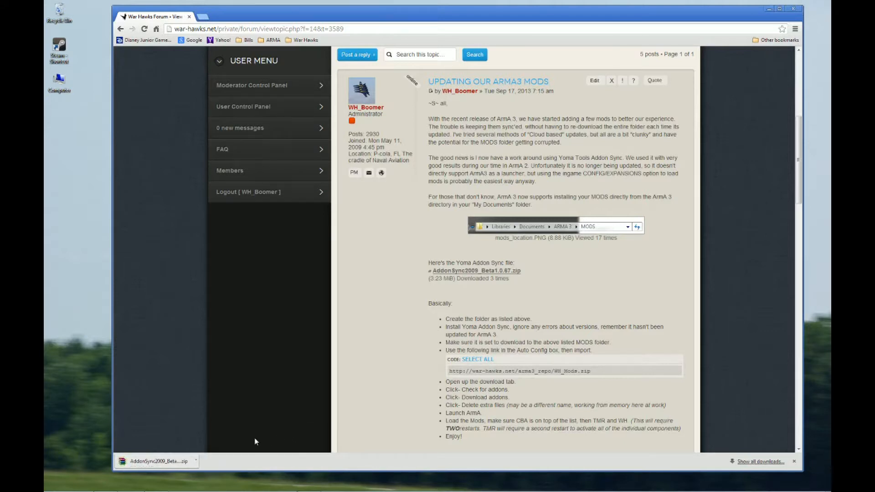
{"action": "mouse_move", "coordinate": [167, 461]}
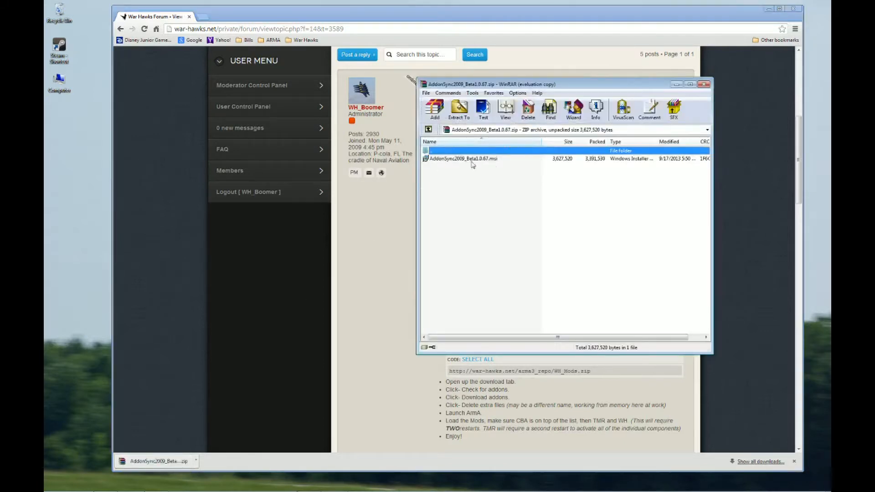
{"action": "mouse_move", "coordinate": [483, 163]}
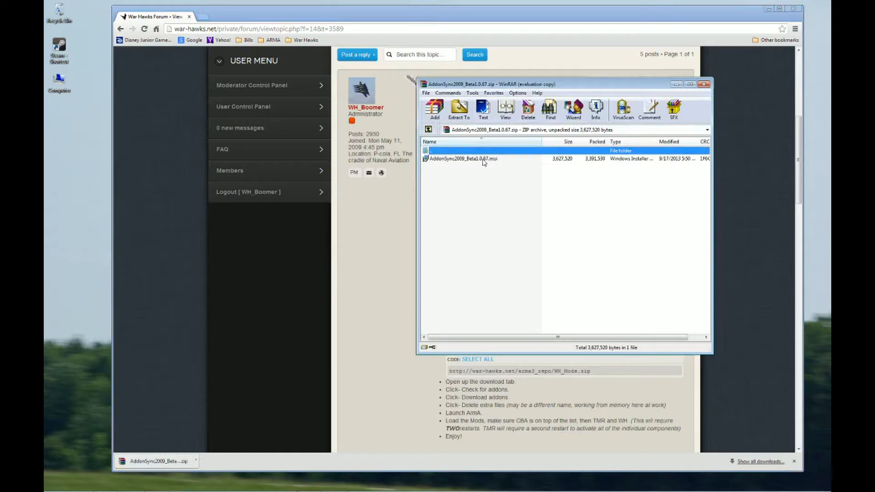
Step: Extract the AddonSync2009 .msi from the WinRAR archive to the desktop and close WinRAR
{"action": "left_click", "coordinate": [463, 159]}
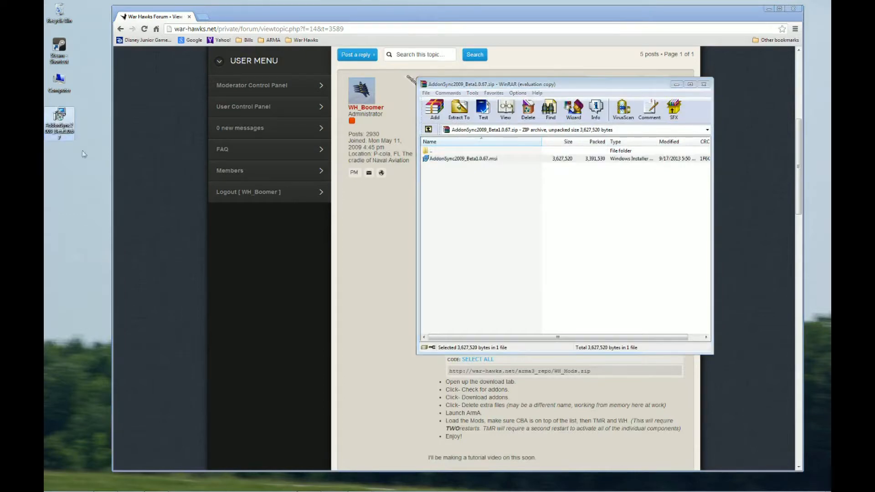
{"action": "mouse_move", "coordinate": [704, 85]}
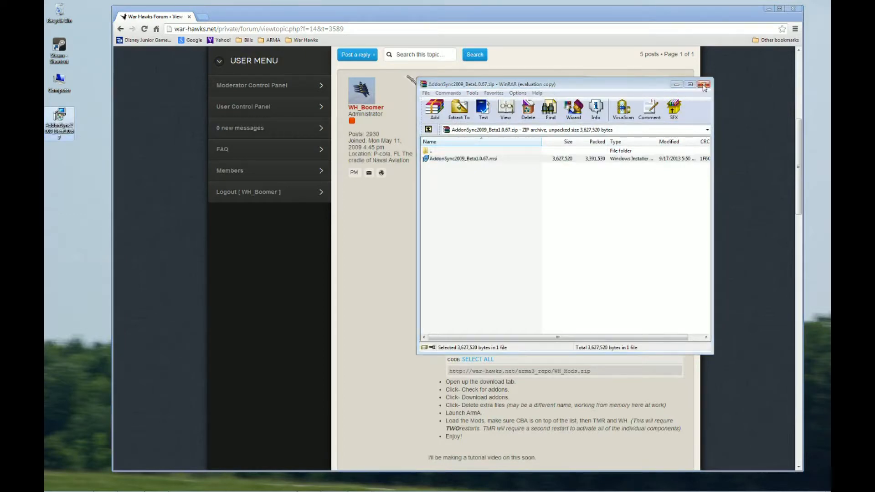
{"action": "left_click", "coordinate": [703, 84]}
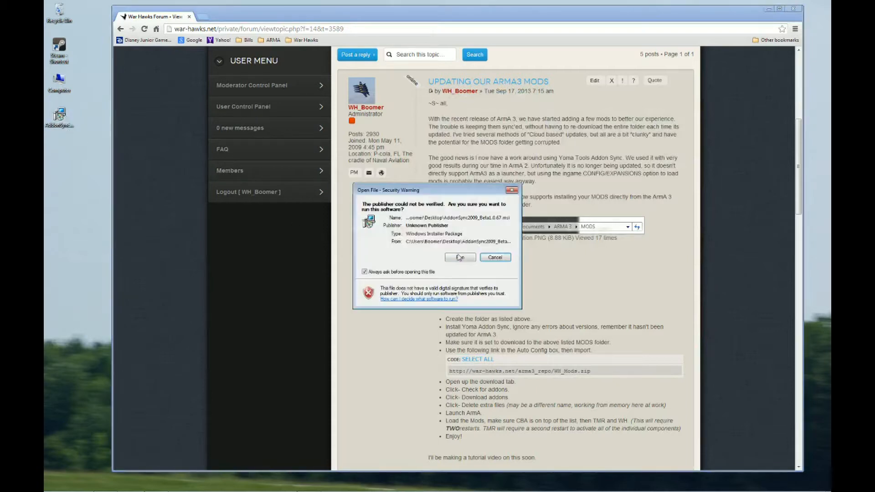
Step: Run the installer and install Addon Sync 2009 into C:\YomaTools\Addon Sync 2009
{"action": "left_click", "coordinate": [459, 257]}
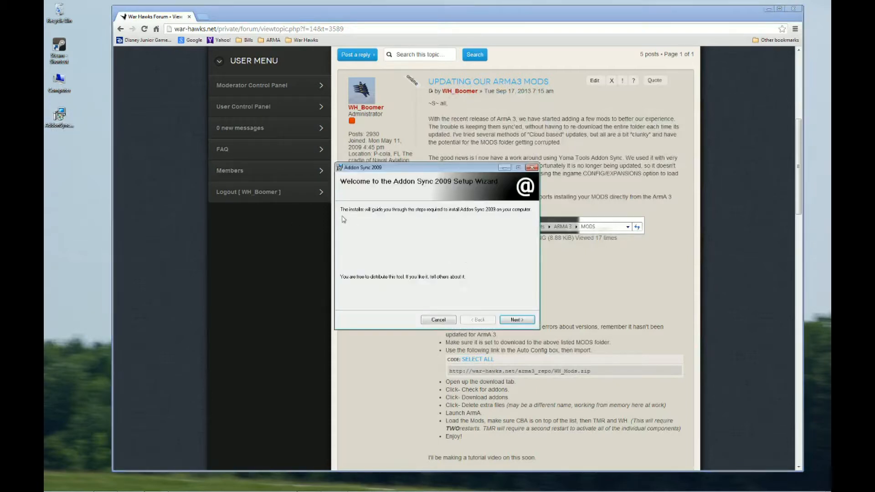
{"action": "left_click", "coordinate": [516, 320]}
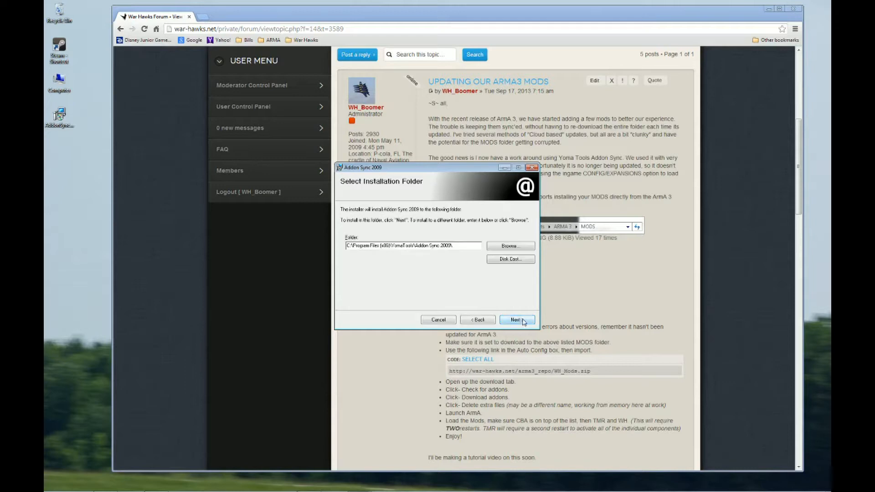
{"action": "mouse_move", "coordinate": [381, 221]}
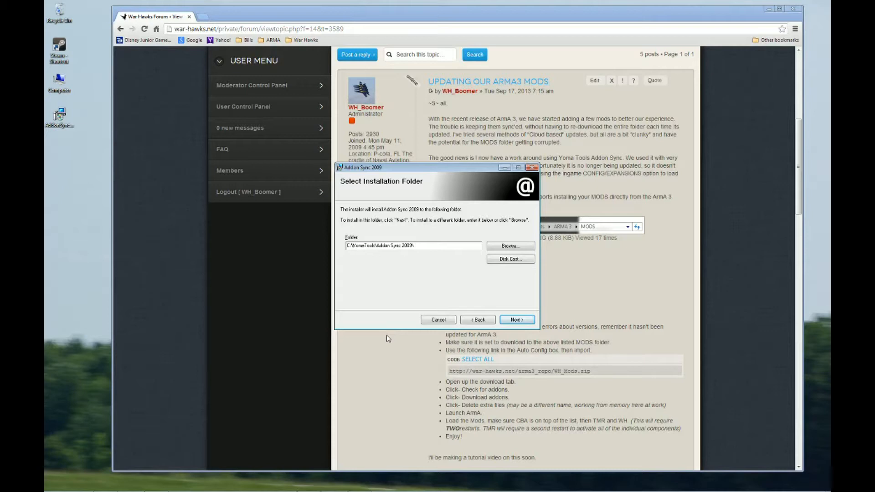
{"action": "mouse_move", "coordinate": [379, 298]}
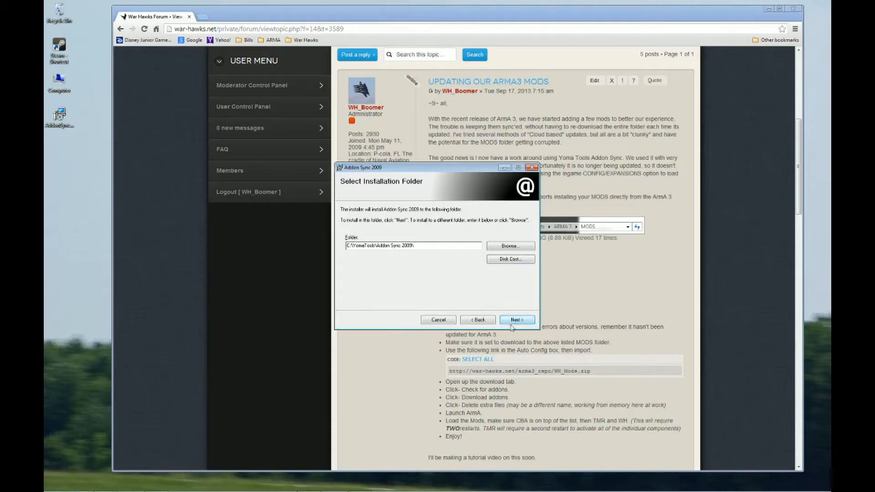
{"action": "left_click", "coordinate": [517, 320]}
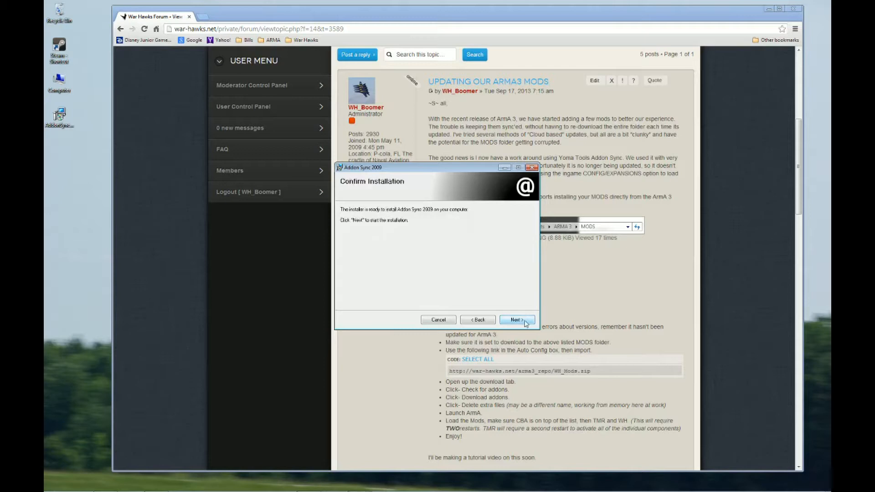
{"action": "left_click", "coordinate": [517, 320]}
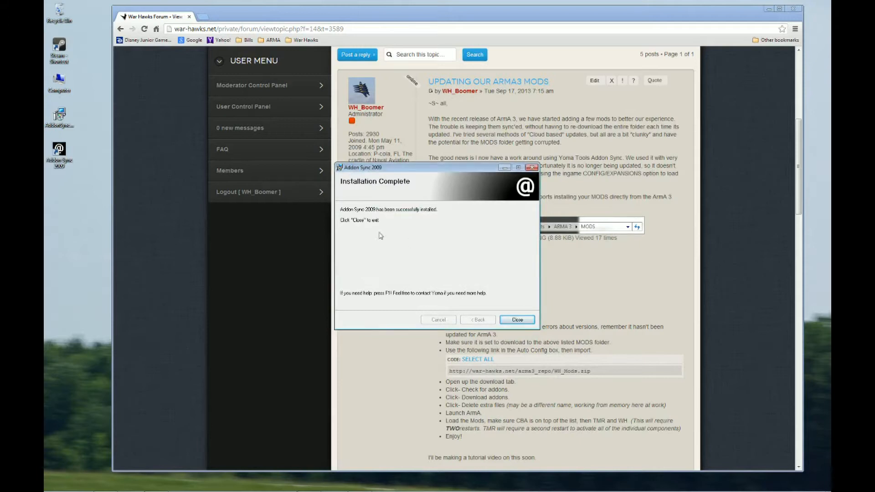
{"action": "mouse_move", "coordinate": [368, 248]}
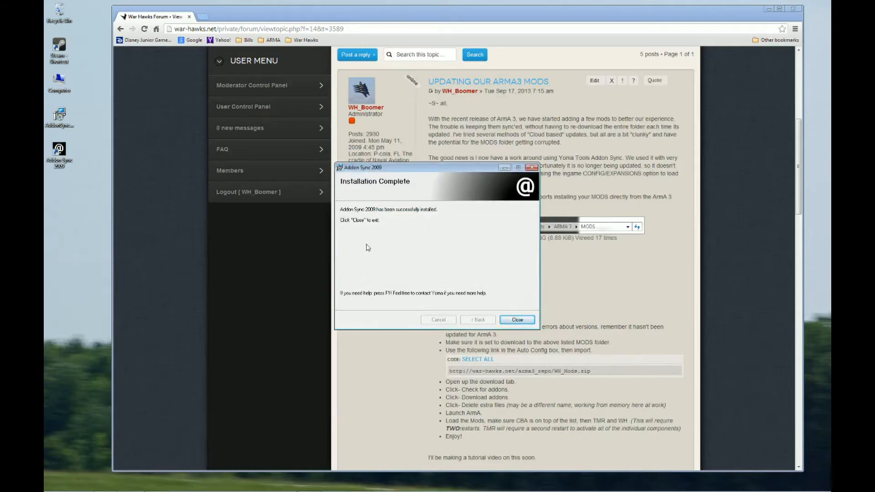
{"action": "left_click", "coordinate": [517, 320]}
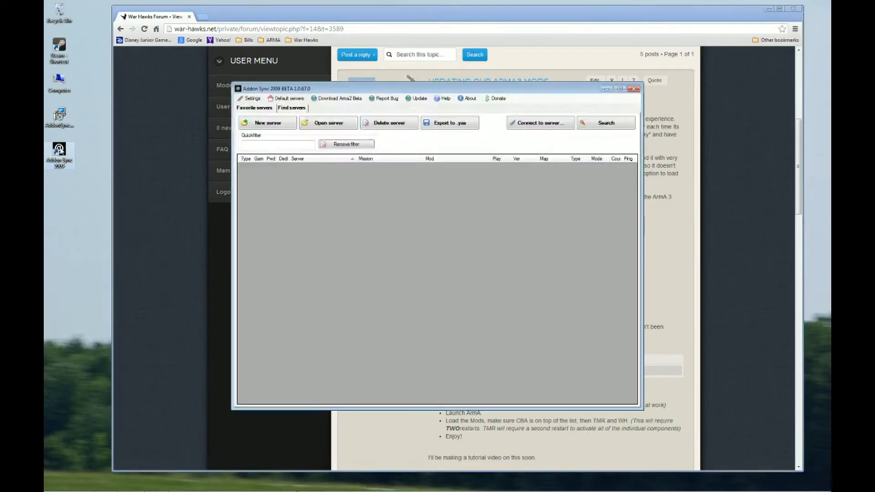
Step: Delete the leftover .msi installer file from the desktop
{"action": "right_click", "coordinate": [58, 116]}
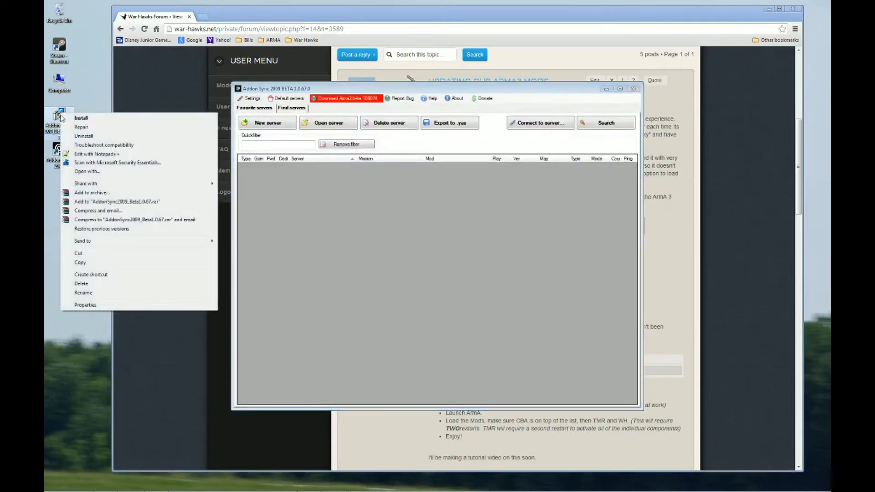
{"action": "mouse_move", "coordinate": [105, 286]}
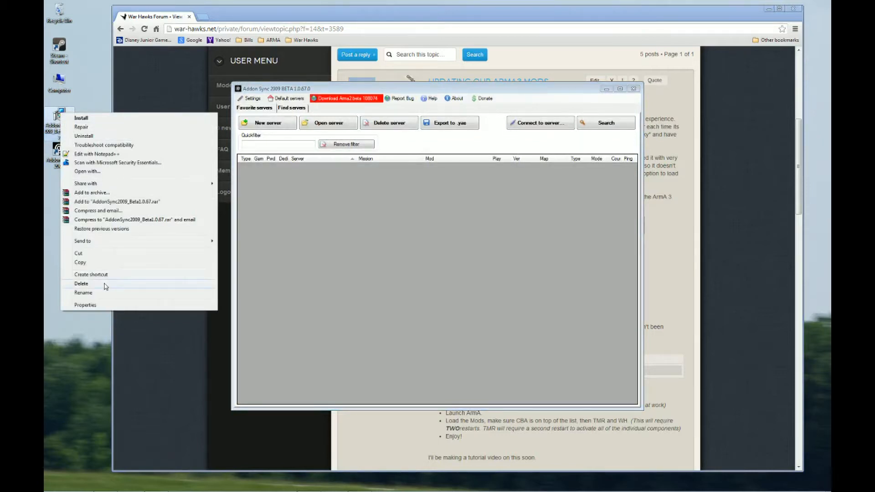
{"action": "left_click", "coordinate": [477, 287]}
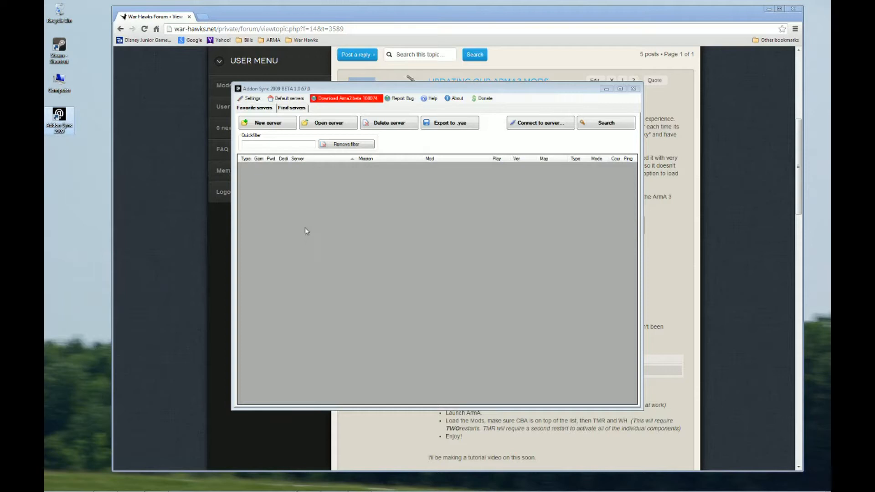
{"action": "mouse_move", "coordinate": [680, 275]}
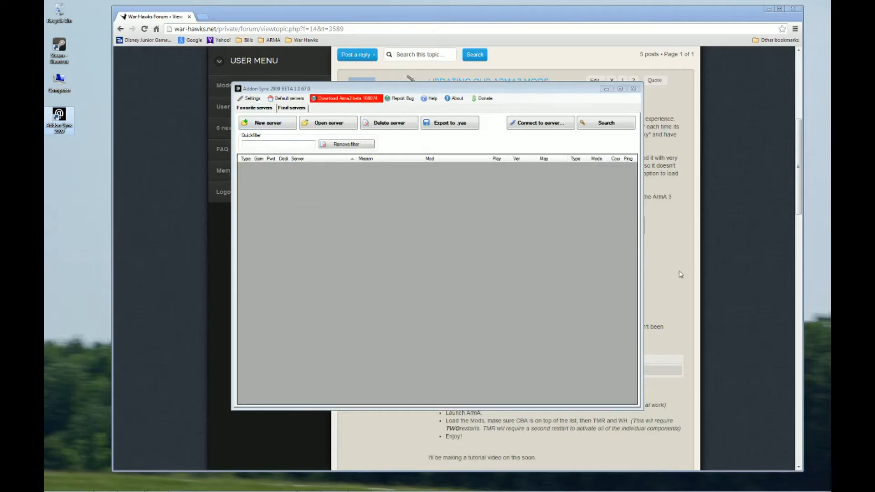
{"action": "mouse_move", "coordinate": [273, 182]}
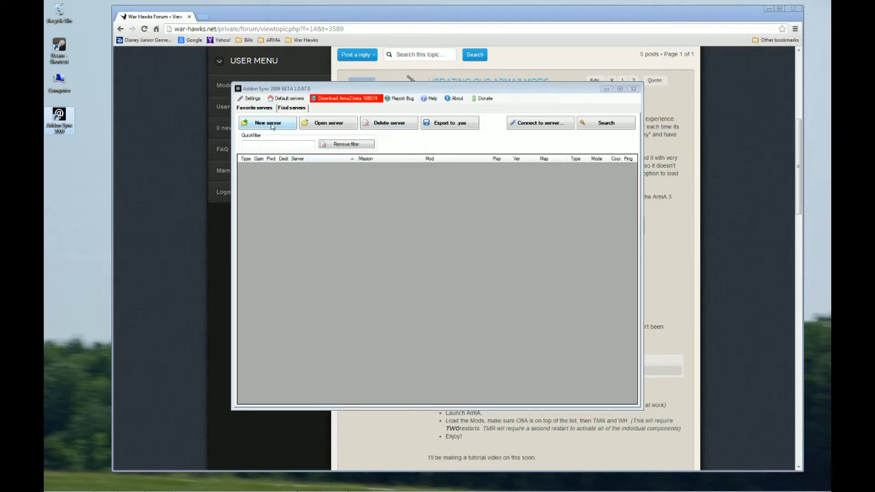
Step: Create a new server, paste the WH_Mods.zip auto-config URL from the forum and import the War Hawks server
{"action": "left_click", "coordinate": [266, 123]}
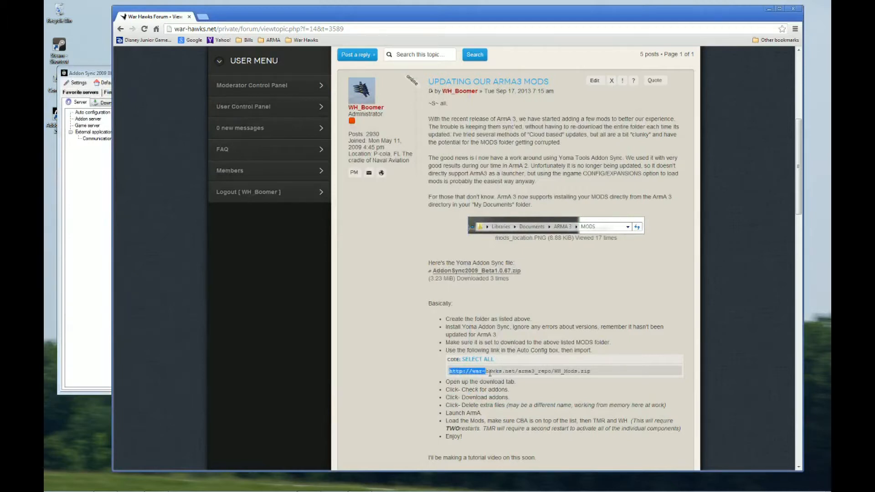
{"action": "left_click", "coordinate": [477, 359]}
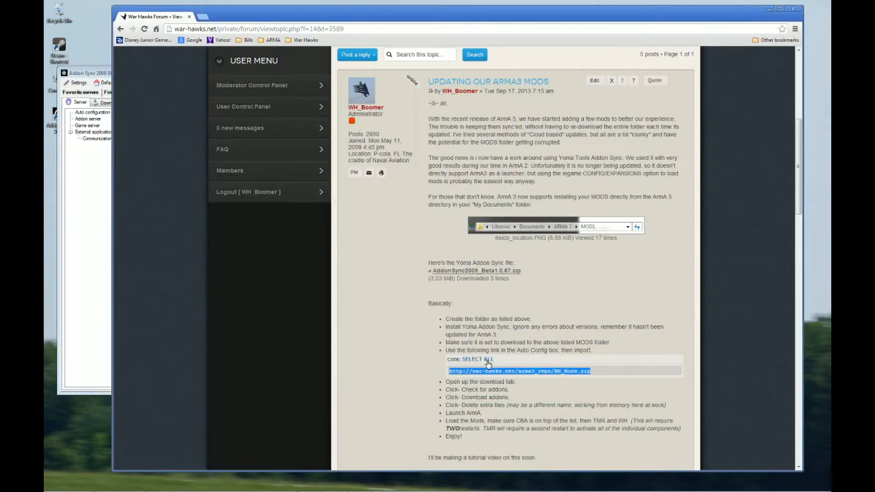
{"action": "right_click", "coordinate": [519, 371]}
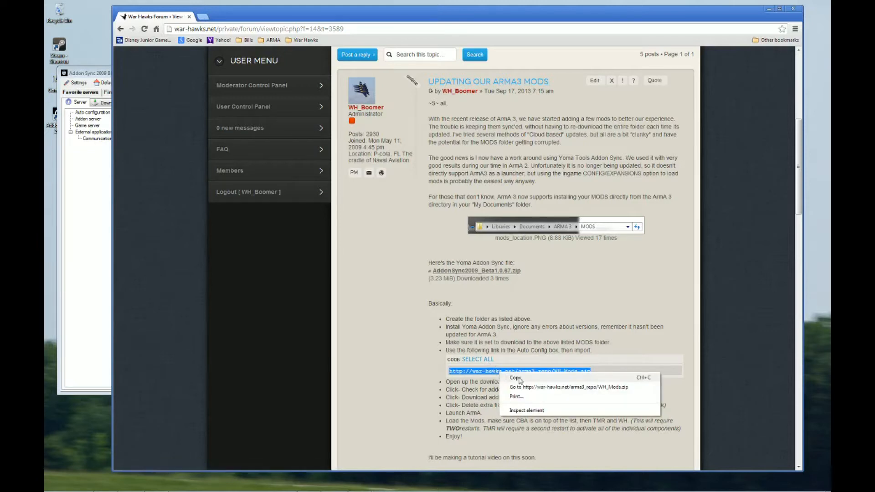
{"action": "left_click", "coordinate": [514, 377]}
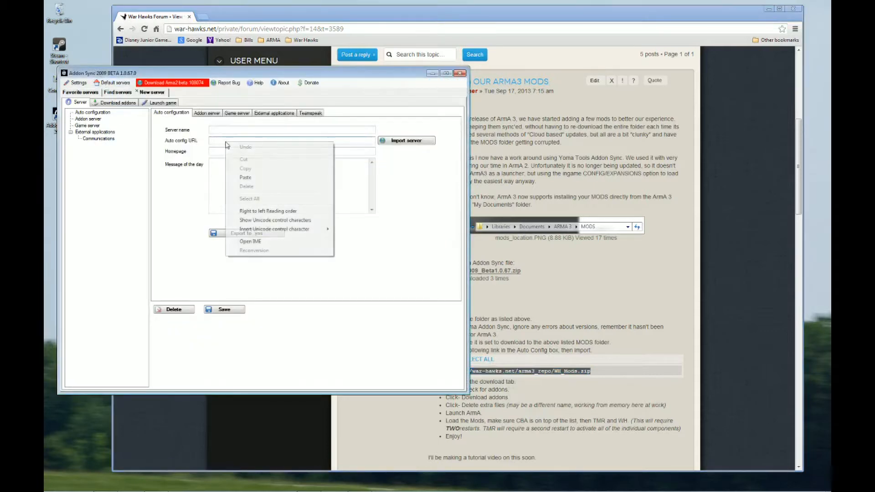
{"action": "mouse_move", "coordinate": [249, 177]}
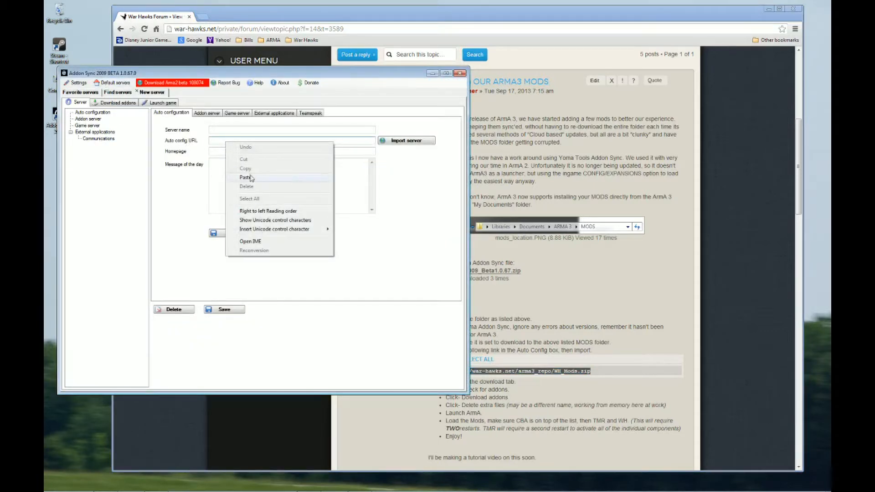
{"action": "left_click", "coordinate": [243, 177]}
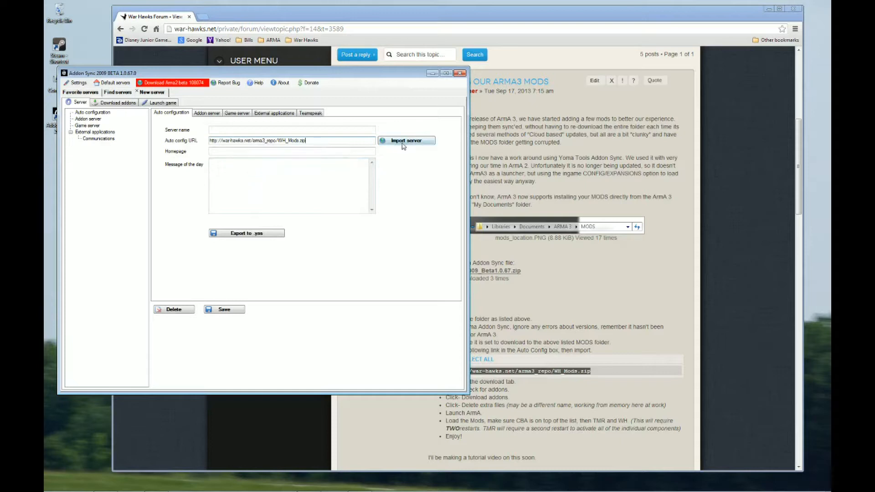
{"action": "left_click", "coordinate": [407, 140]}
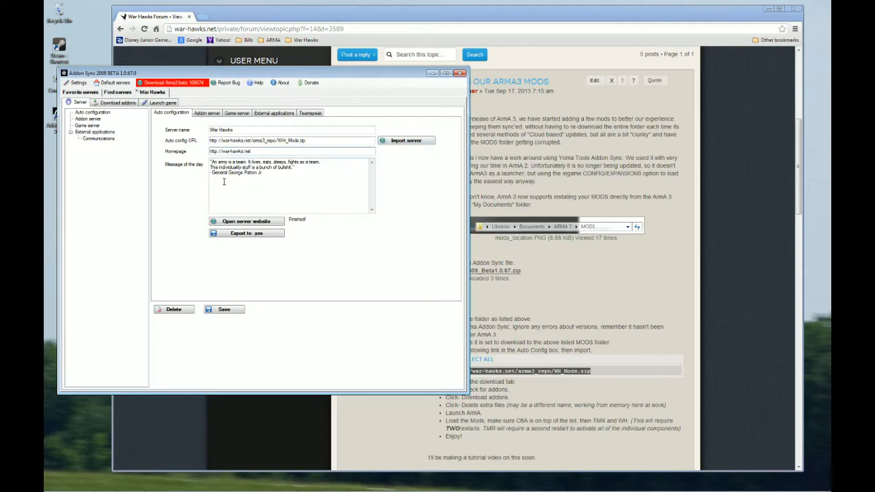
{"action": "mouse_move", "coordinate": [329, 186]}
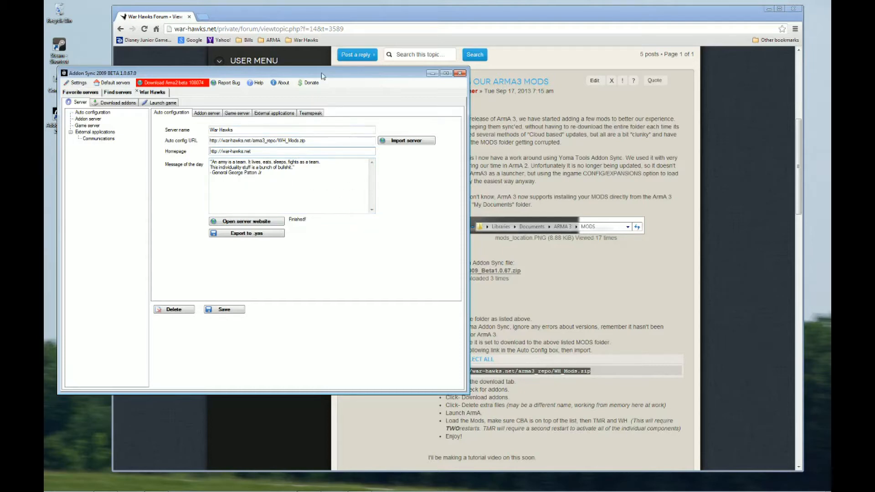
{"action": "left_click_drag", "start_coordinate": [265, 73], "coordinate": [411, 81]}
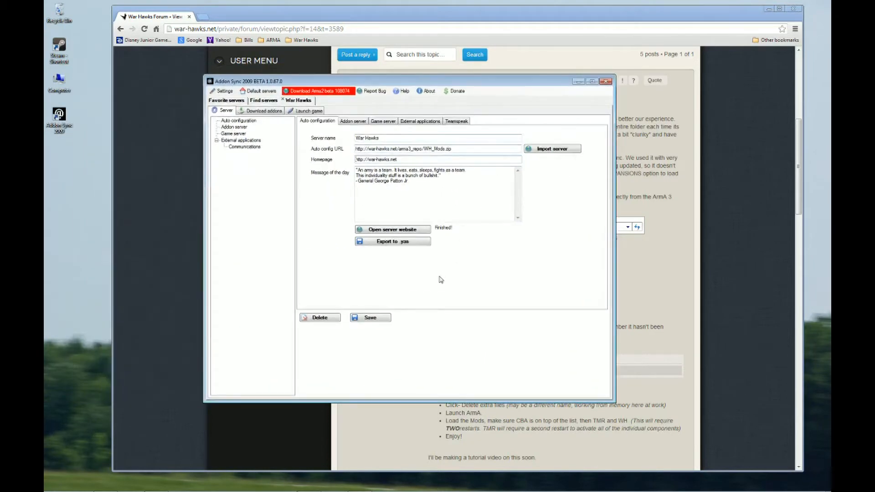
{"action": "mouse_move", "coordinate": [344, 367]}
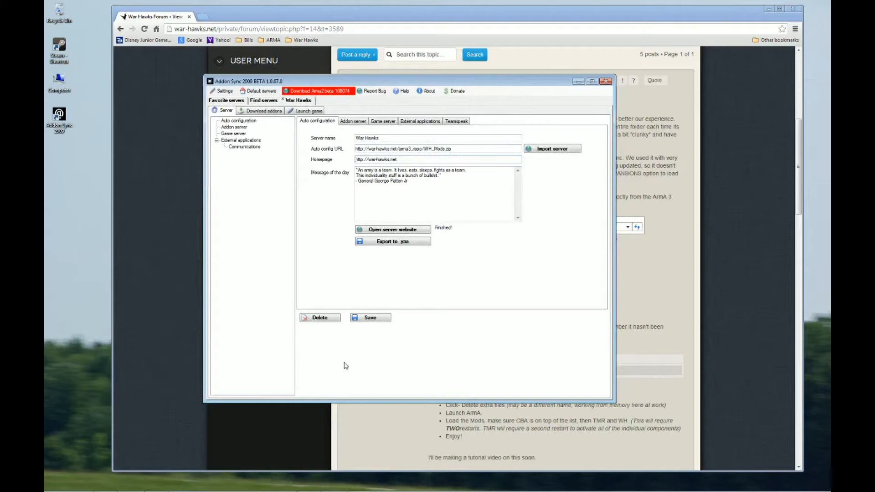
{"action": "mouse_move", "coordinate": [474, 275]}
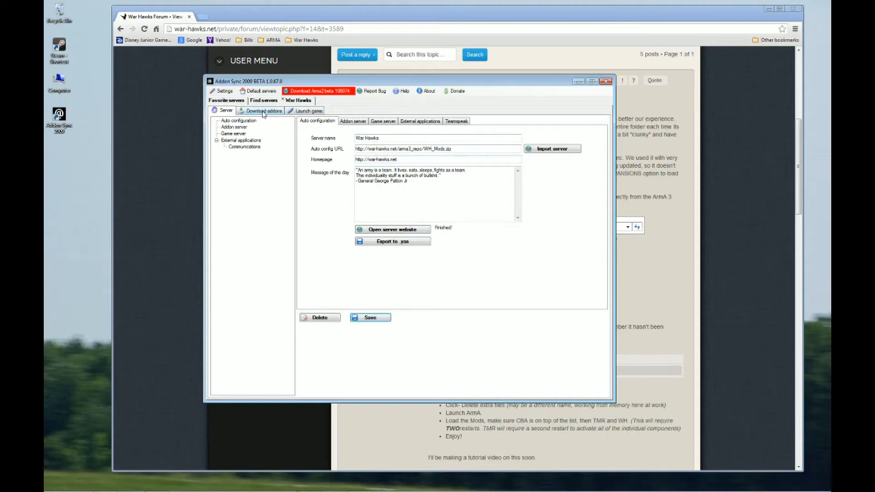
{"action": "left_click", "coordinate": [263, 110]}
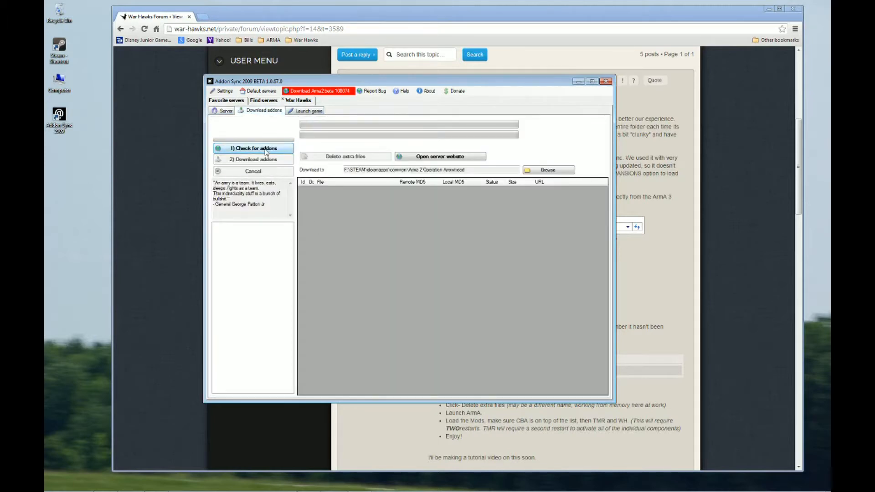
{"action": "left_click", "coordinate": [253, 148]}
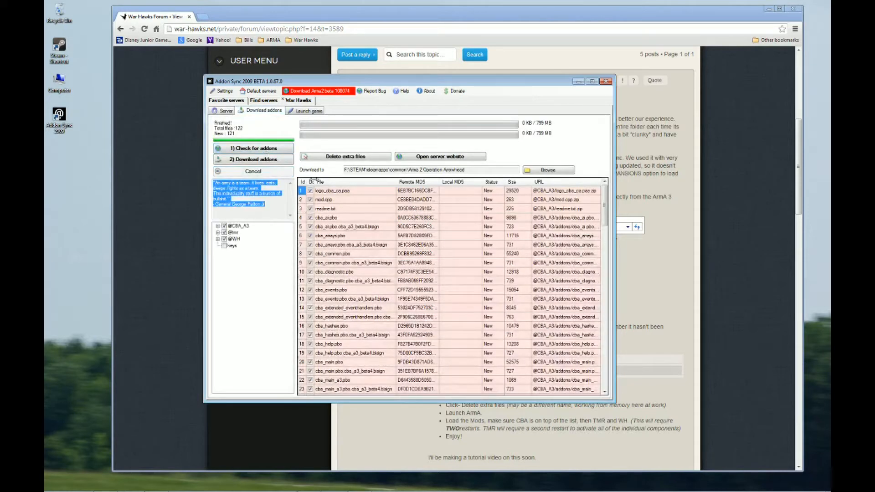
{"action": "scroll", "scroll_direction": "down", "scroll_amount": 3}
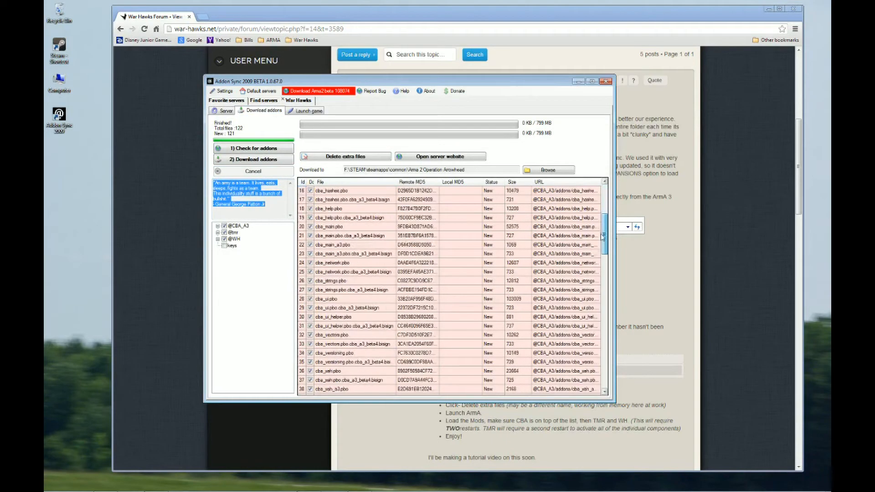
{"action": "scroll", "scroll_direction": "down", "scroll_amount": 3}
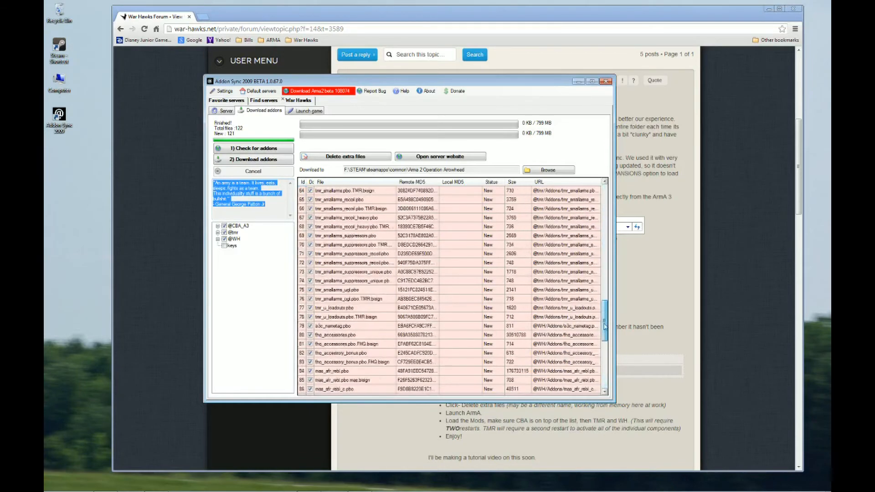
{"action": "scroll", "scroll_direction": "down", "scroll_amount": 3}
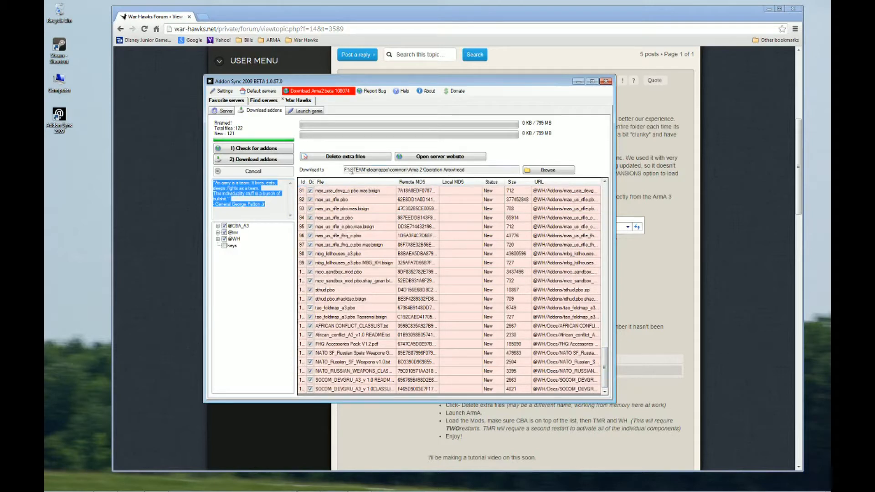
{"action": "mouse_move", "coordinate": [333, 167]}
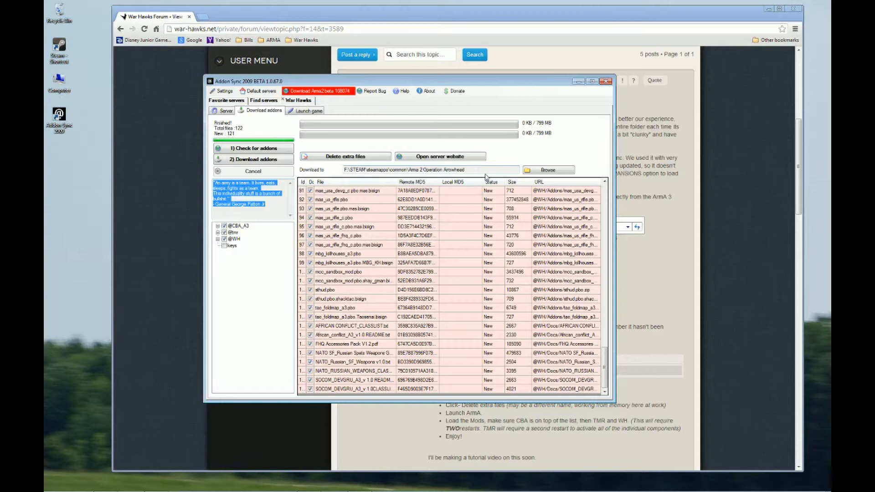
Step: Set the download folder to Documents\Arma 3\MODS
{"action": "left_click", "coordinate": [547, 169]}
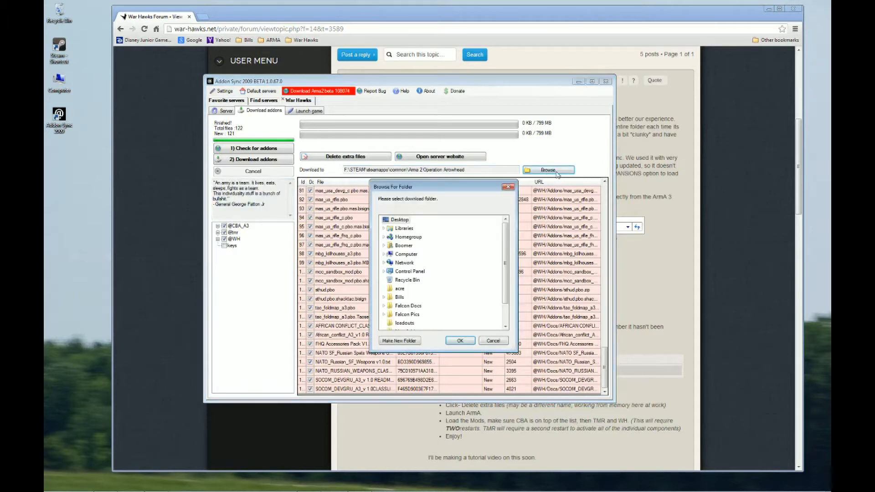
{"action": "mouse_move", "coordinate": [507, 241]}
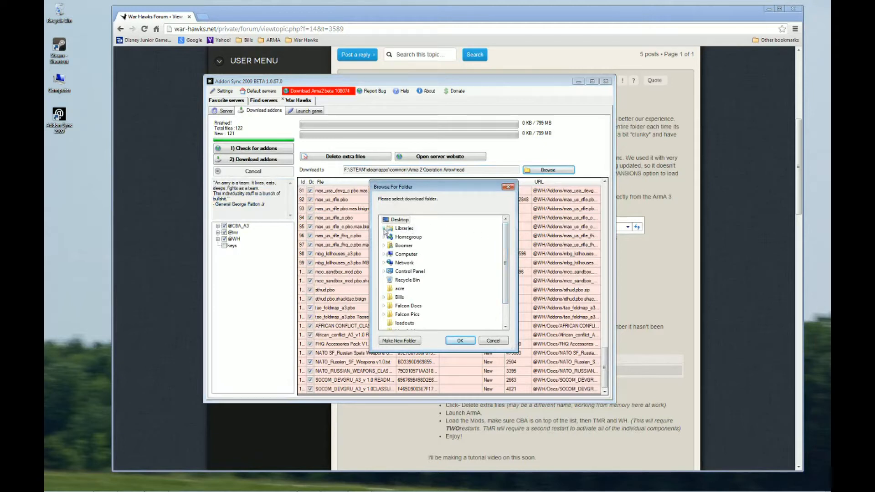
{"action": "left_click", "coordinate": [385, 228]}
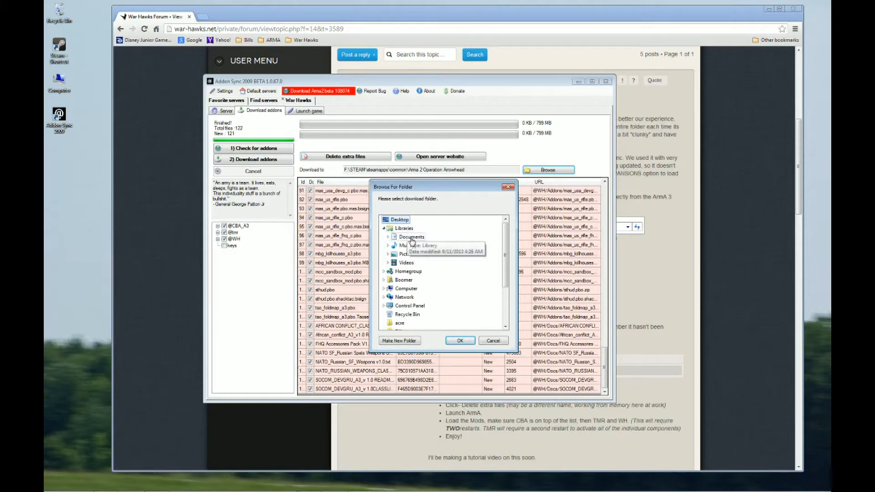
{"action": "left_click", "coordinate": [388, 237]}
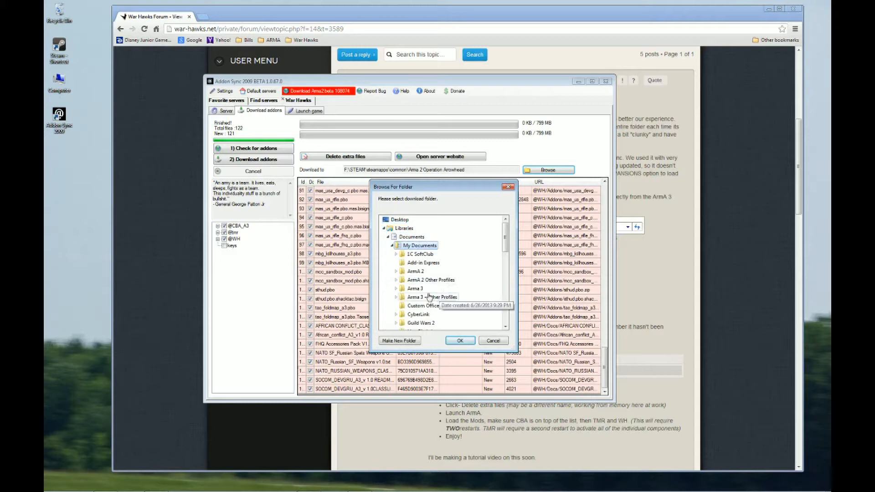
{"action": "left_click", "coordinate": [395, 288]}
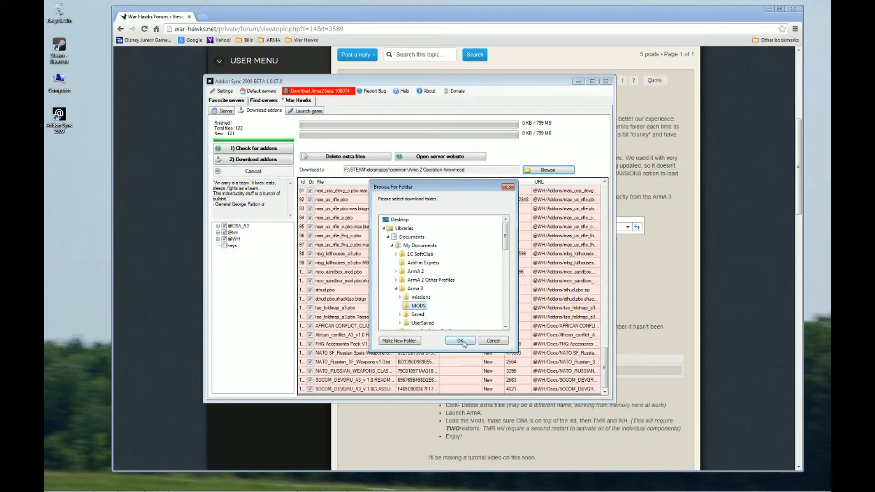
{"action": "left_click", "coordinate": [460, 341]}
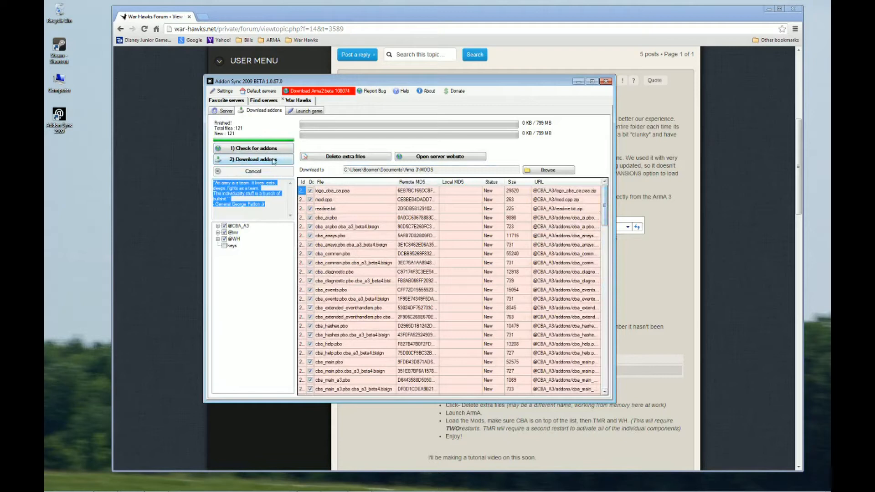
Step: Start downloading all listed addons into the MODS folder via 2) Download addons
{"action": "left_click", "coordinate": [253, 159]}
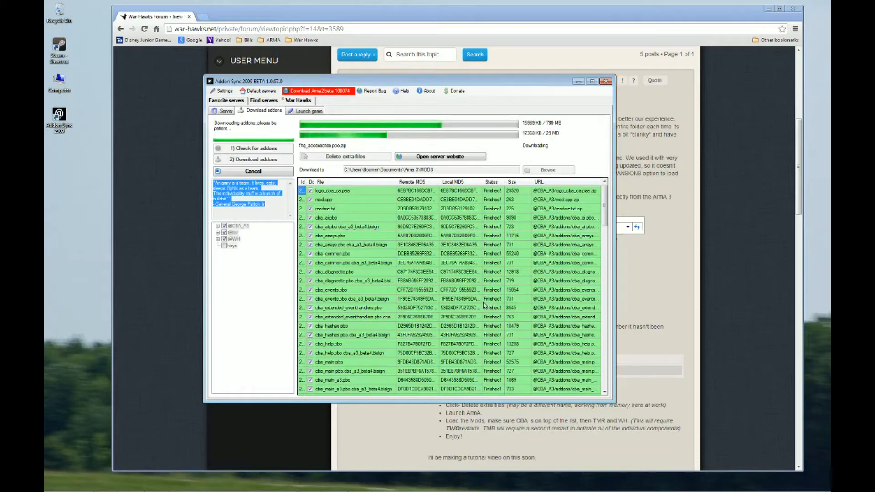
{"action": "mouse_move", "coordinate": [474, 294]}
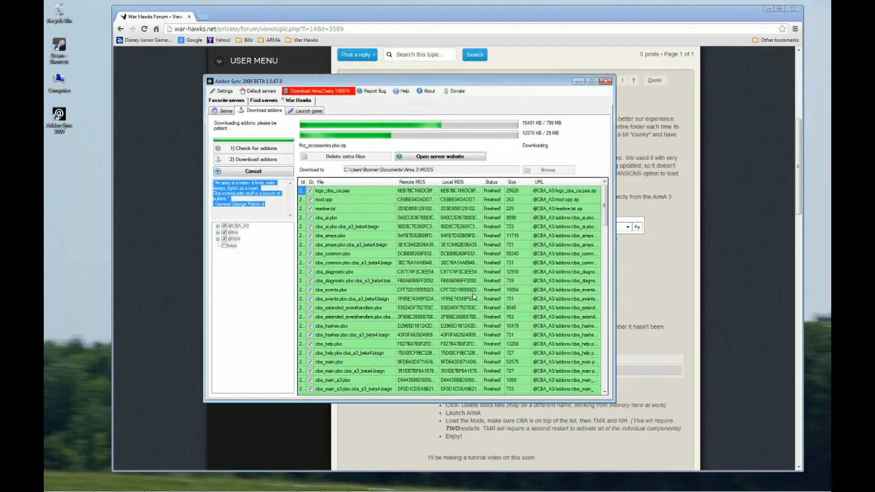
{"action": "mouse_move", "coordinate": [486, 335]}
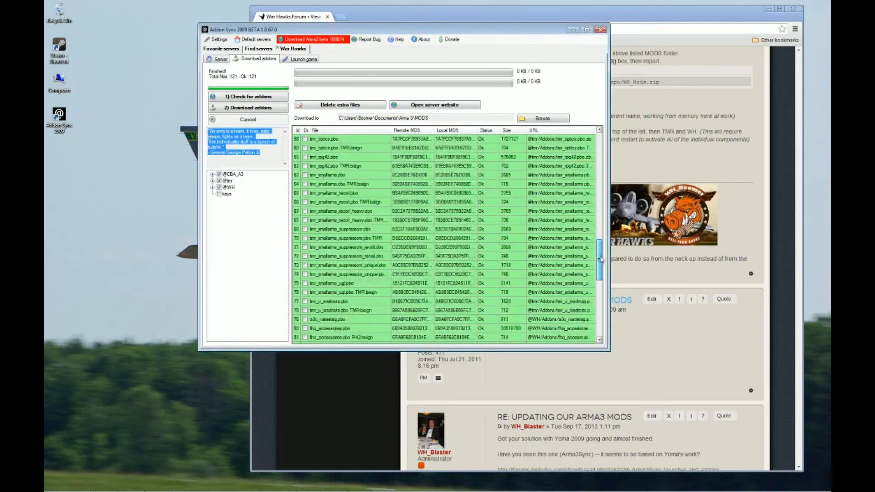
Step: Confirm all 121 of 121 addon files report OK, then close AddonSync
{"action": "scroll", "scroll_direction": "down", "scroll_amount": 3}
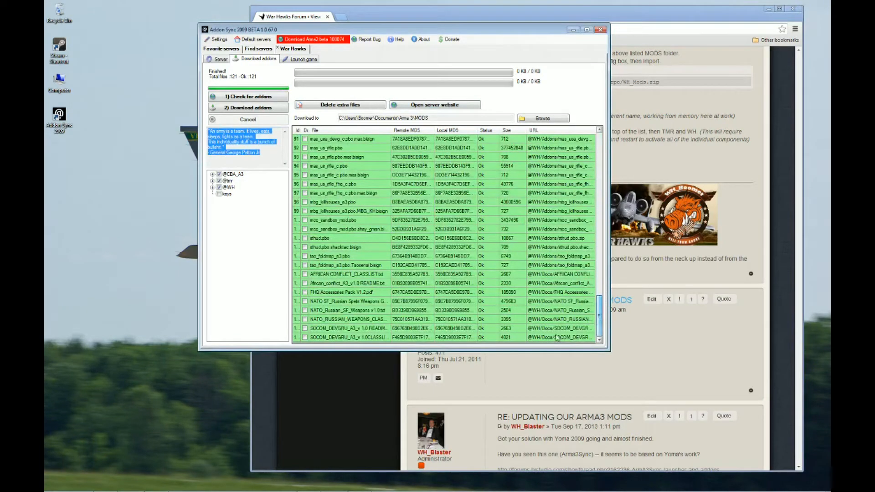
{"action": "mouse_move", "coordinate": [508, 211]}
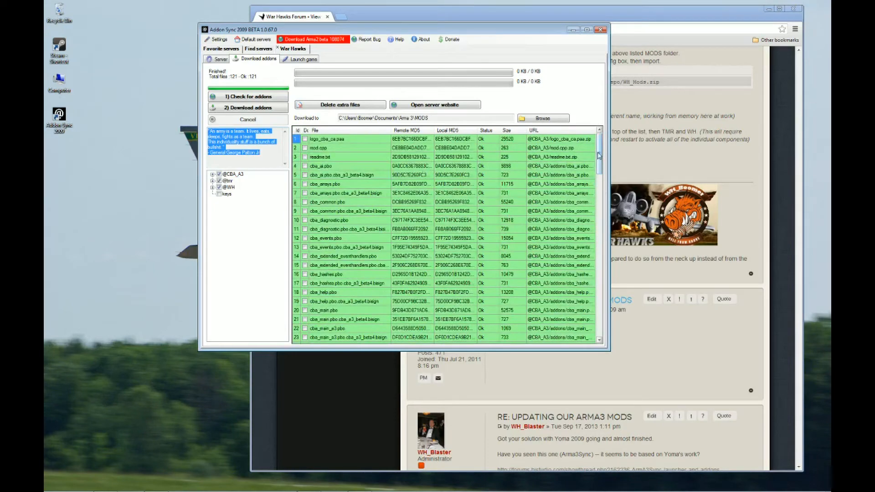
{"action": "scroll", "scroll_direction": "down", "scroll_amount": 3}
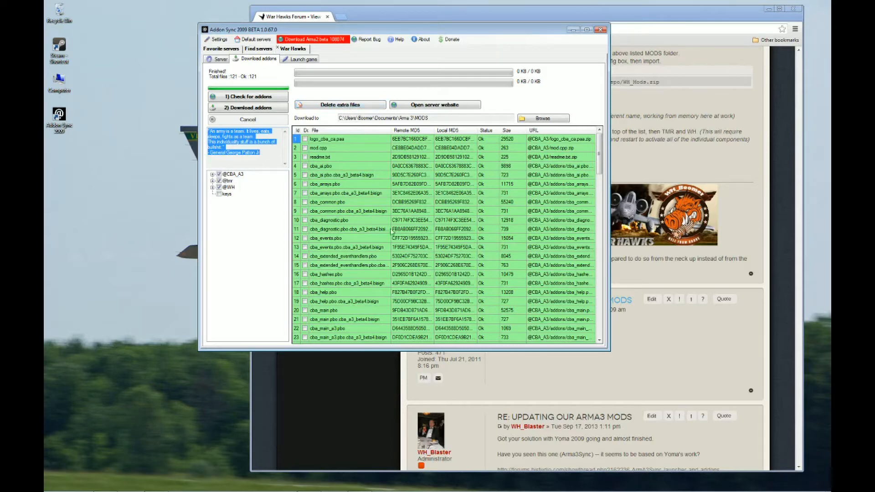
{"action": "scroll", "scroll_direction": "down", "scroll_amount": 3}
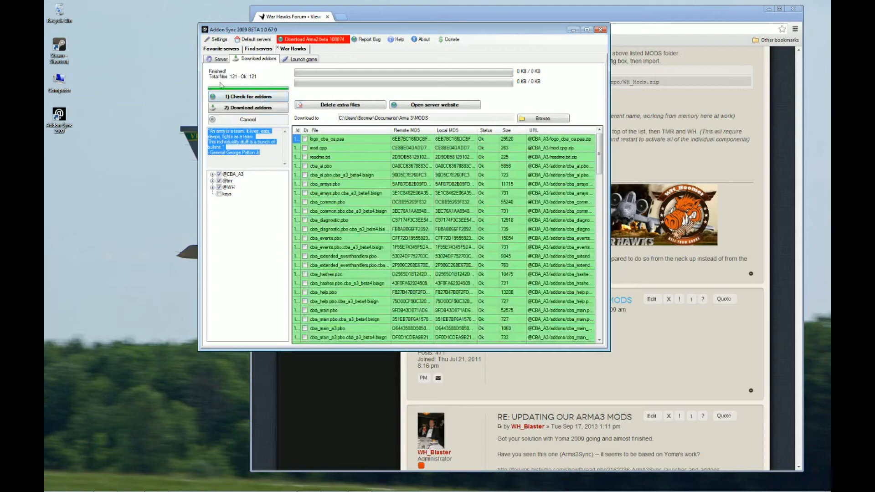
{"action": "scroll", "scroll_direction": "down", "scroll_amount": 3}
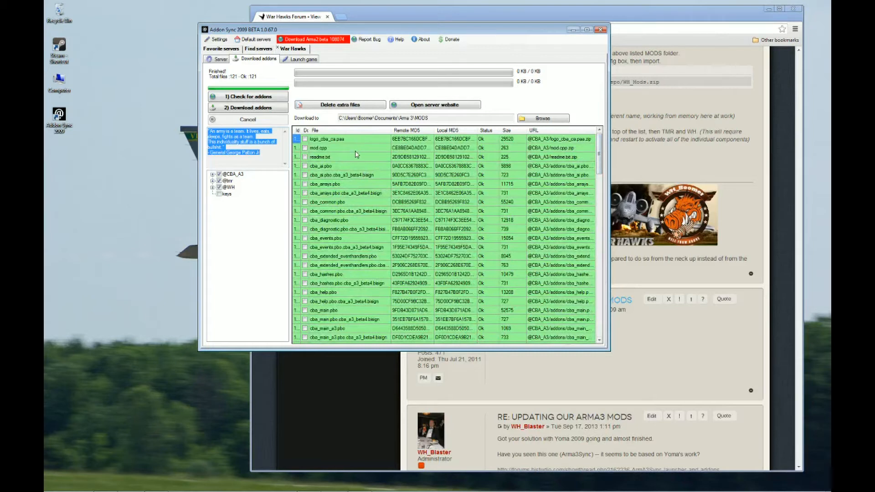
{"action": "mouse_move", "coordinate": [513, 169]}
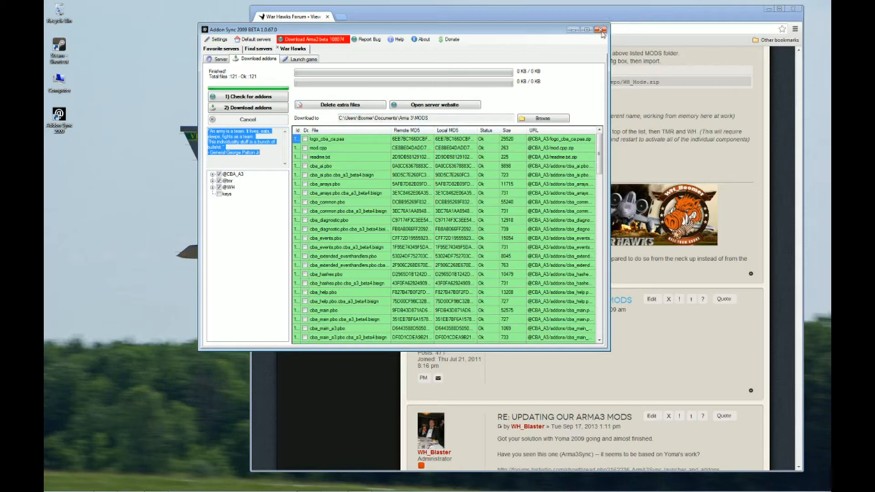
{"action": "left_click", "coordinate": [600, 28]}
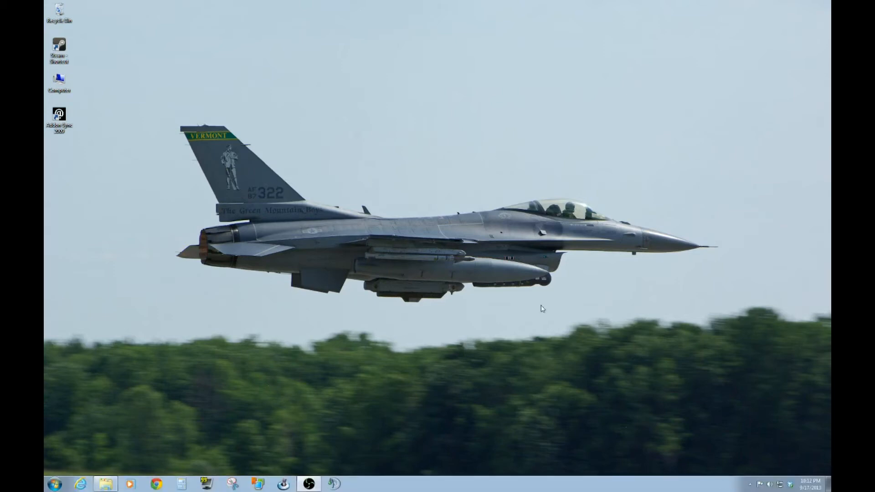
Step: Launch Arma 3 from the Steam library and confirm Play Arma 3
{"action": "double_click", "coordinate": [59, 46]}
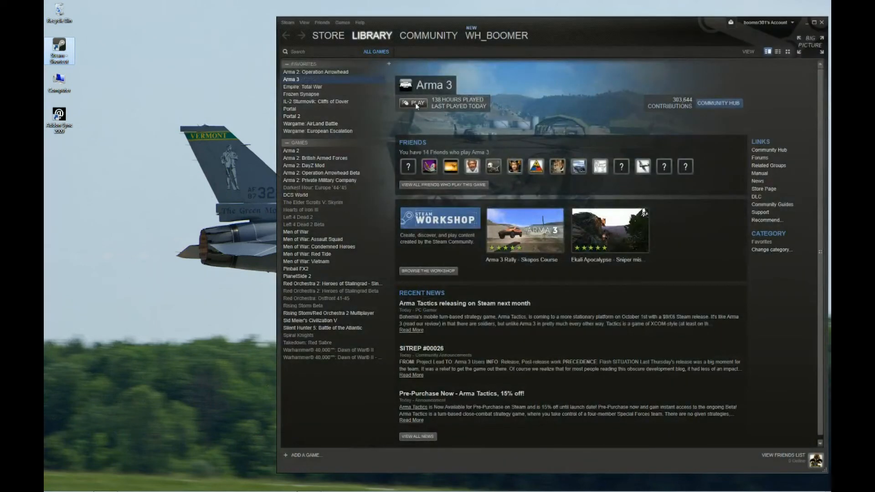
{"action": "left_click", "coordinate": [412, 102]}
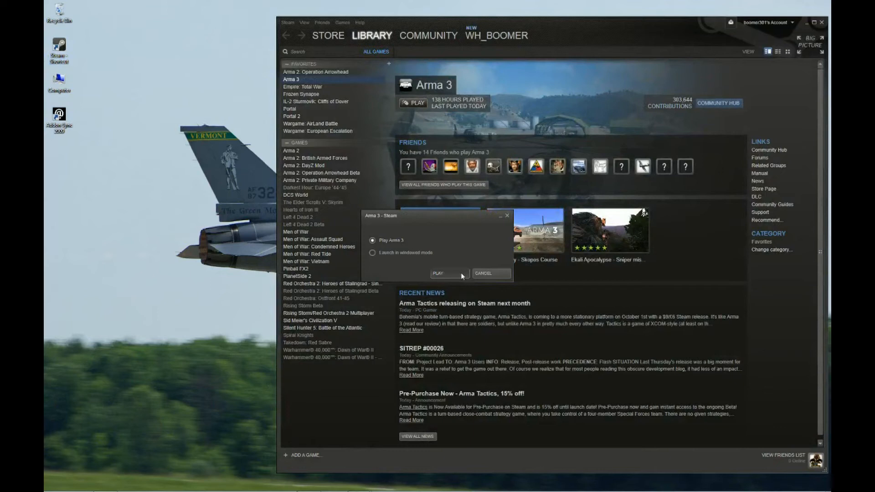
{"action": "left_click", "coordinate": [441, 273]}
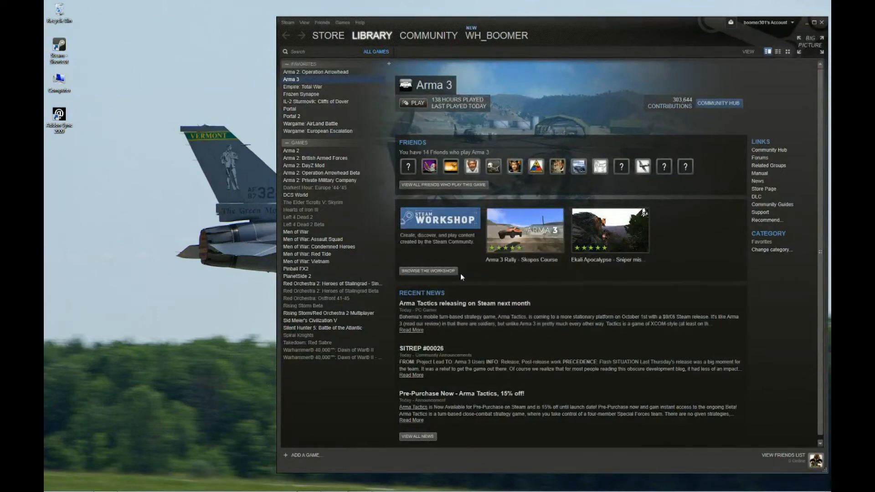
{"action": "left_click", "coordinate": [412, 103]}
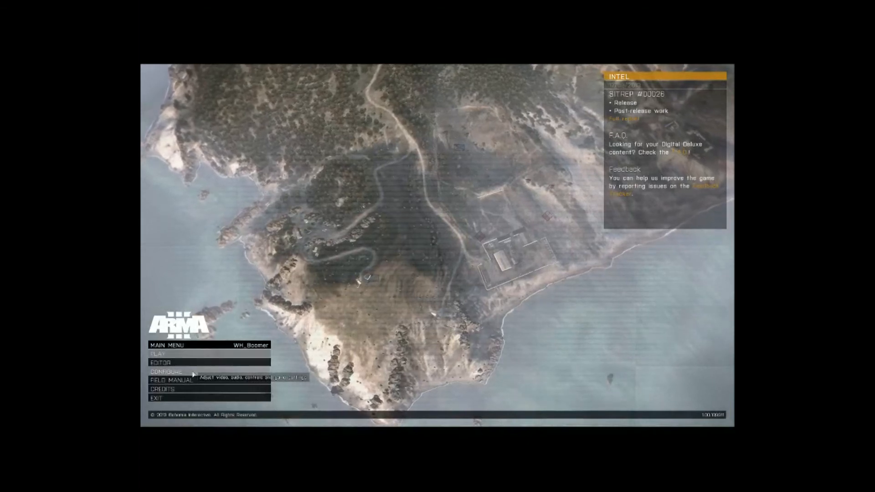
Step: Enable Community Base Addons in Configure > Expansions
{"action": "left_click", "coordinate": [164, 371]}
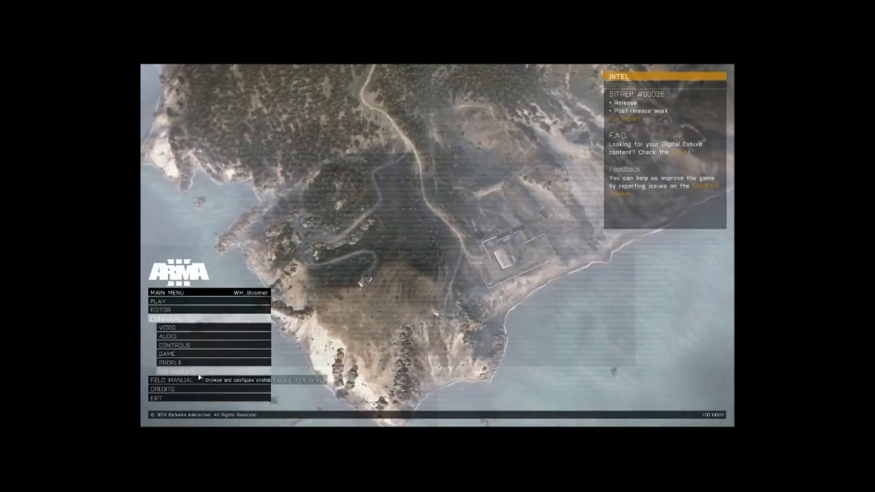
{"action": "left_click", "coordinate": [173, 372]}
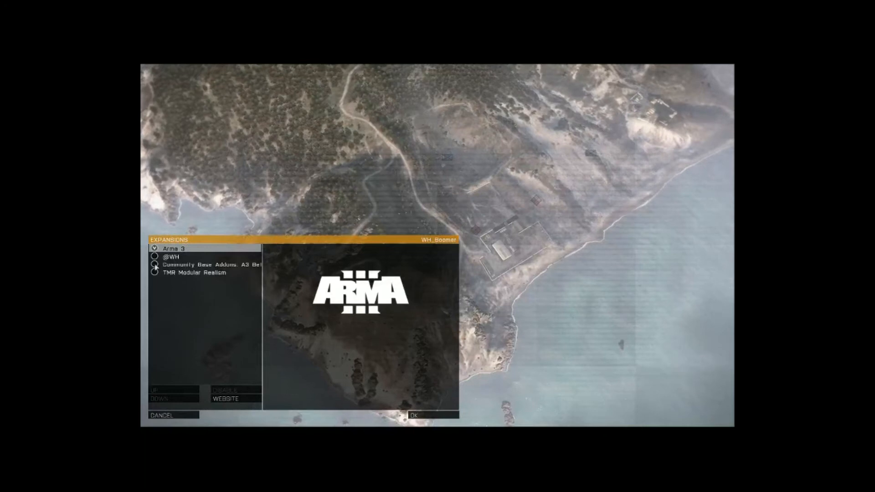
{"action": "left_click", "coordinate": [202, 264]}
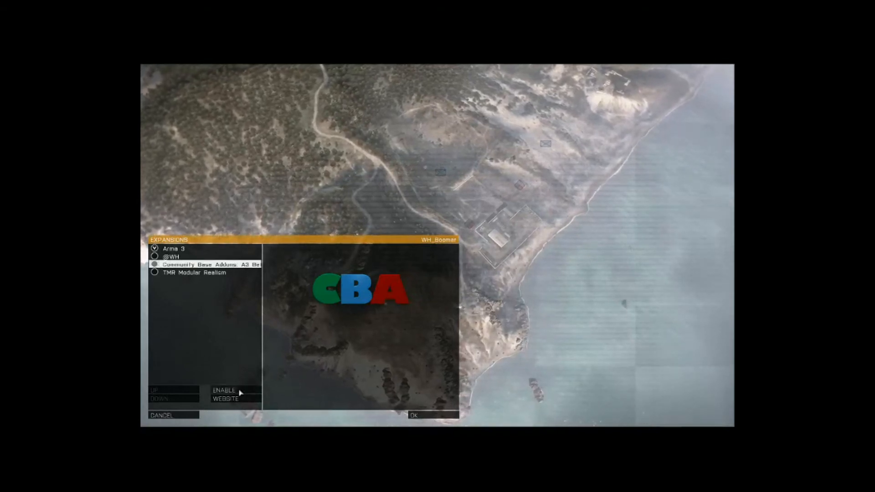
{"action": "left_click", "coordinate": [225, 390]}
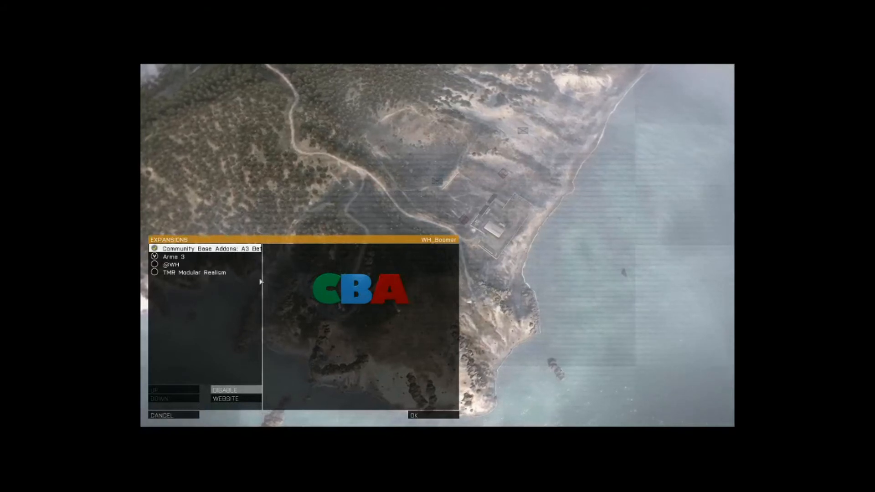
{"action": "mouse_move", "coordinate": [251, 290]}
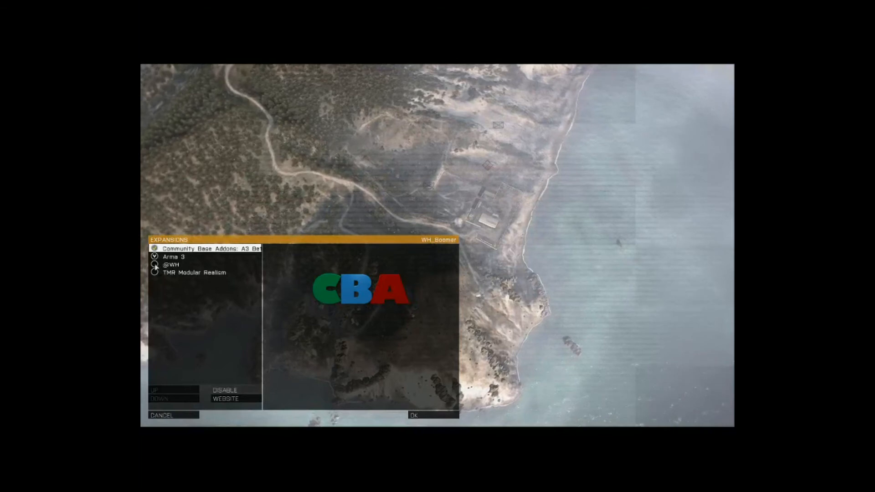
{"action": "left_click", "coordinate": [171, 264]}
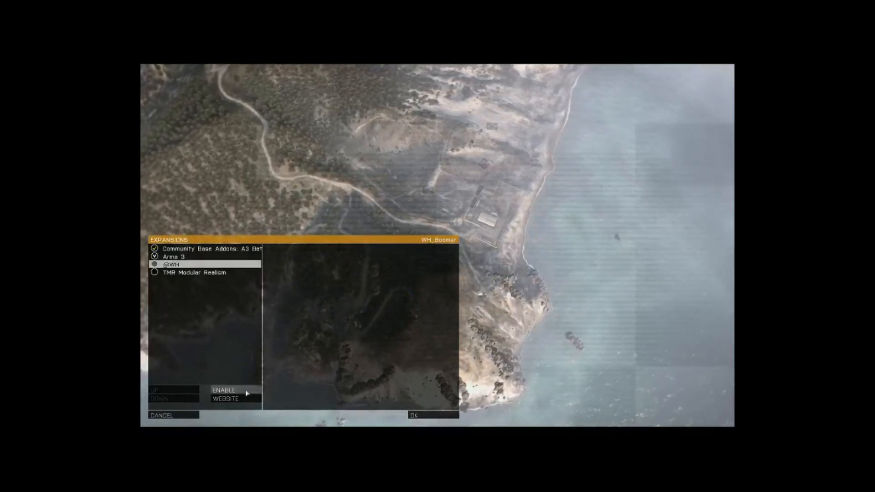
{"action": "left_click", "coordinate": [224, 390]}
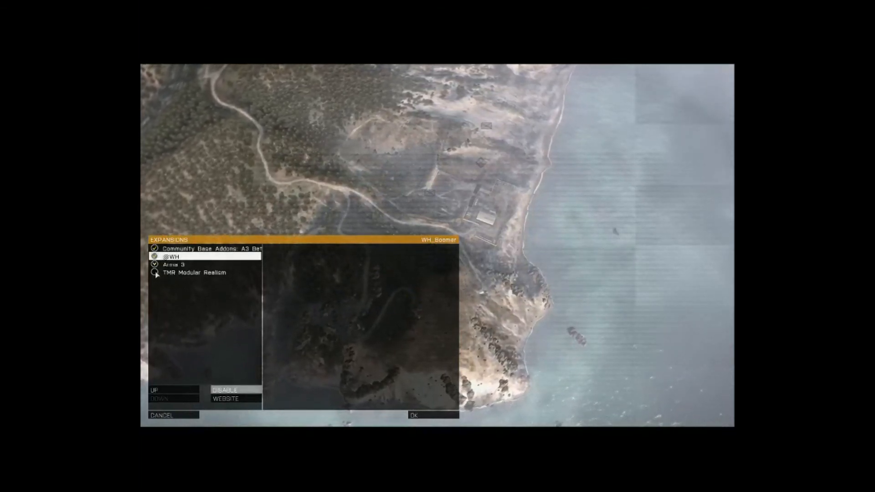
{"action": "left_click", "coordinate": [191, 273]}
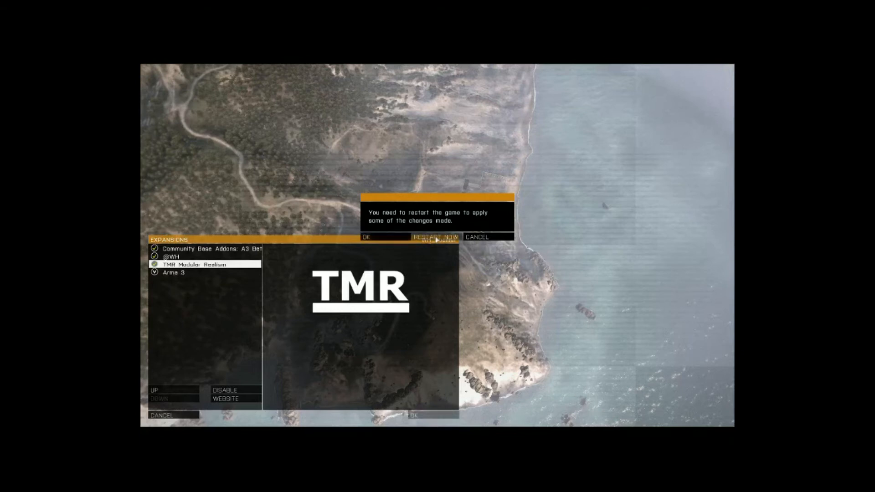
Step: Restart Arma 3 now so the enabled expansions load
{"action": "left_click", "coordinate": [431, 237]}
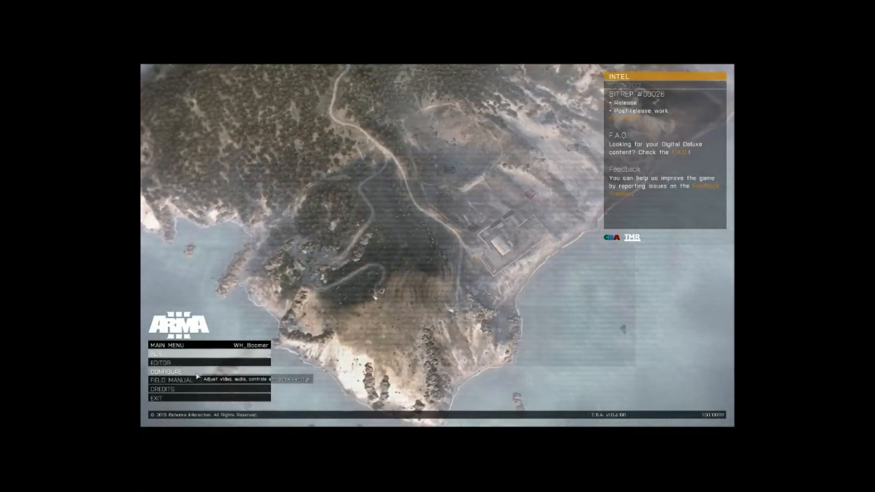
Step: In Expansions, select the TMR Core, Disposable Launchers and Optics modules
{"action": "left_click", "coordinate": [169, 372]}
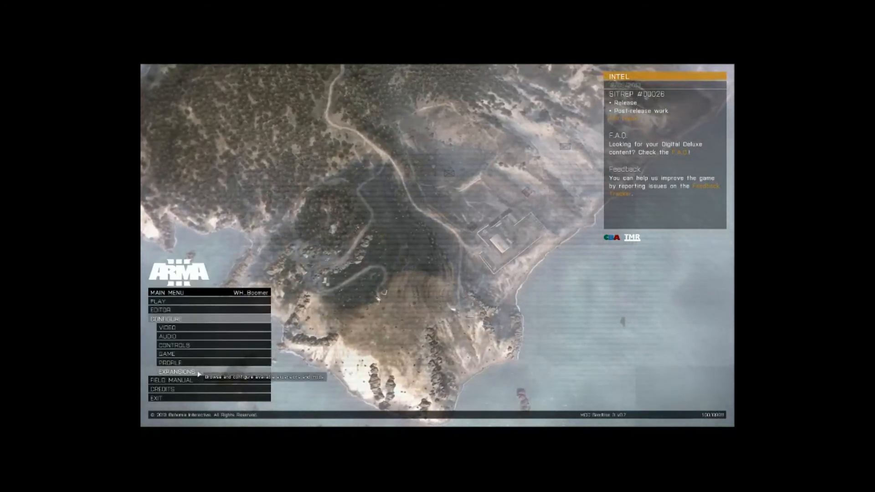
{"action": "left_click", "coordinate": [172, 372]}
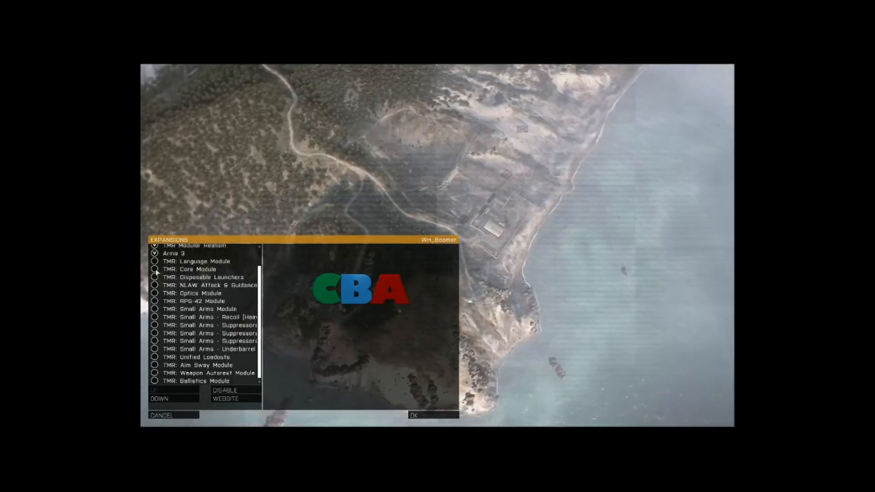
{"action": "left_click", "coordinate": [190, 268]}
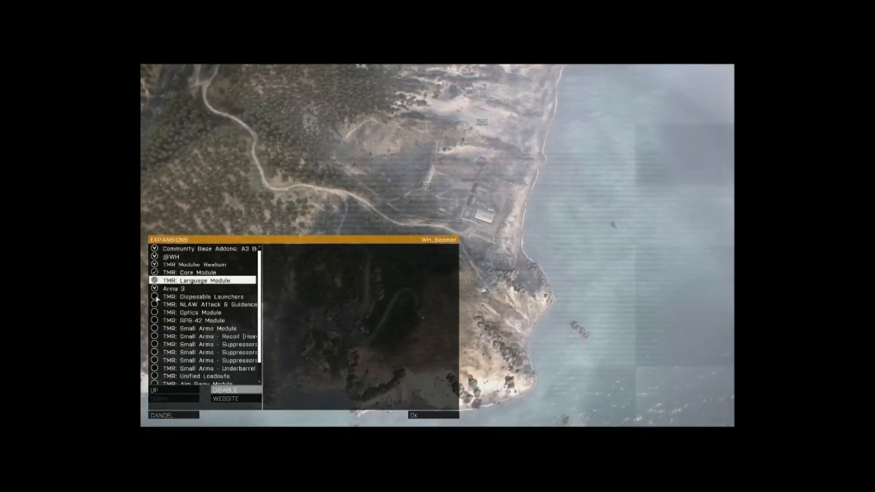
{"action": "left_click", "coordinate": [203, 296]}
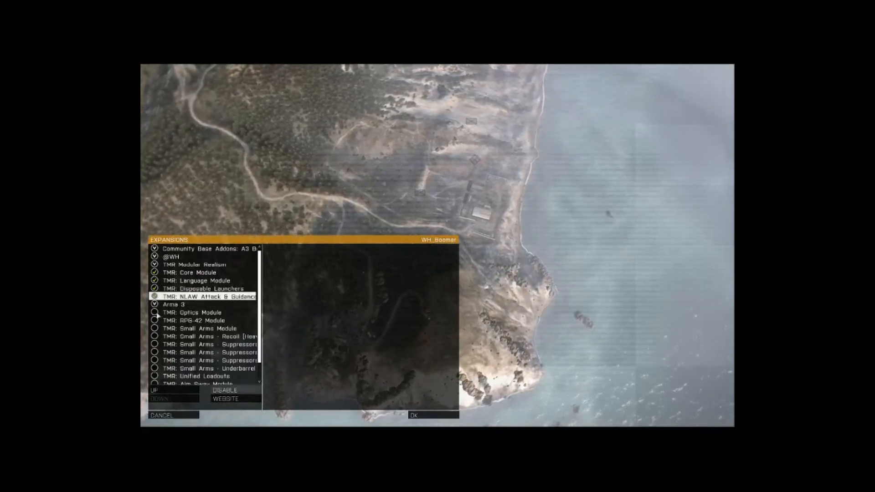
{"action": "left_click", "coordinate": [190, 312]}
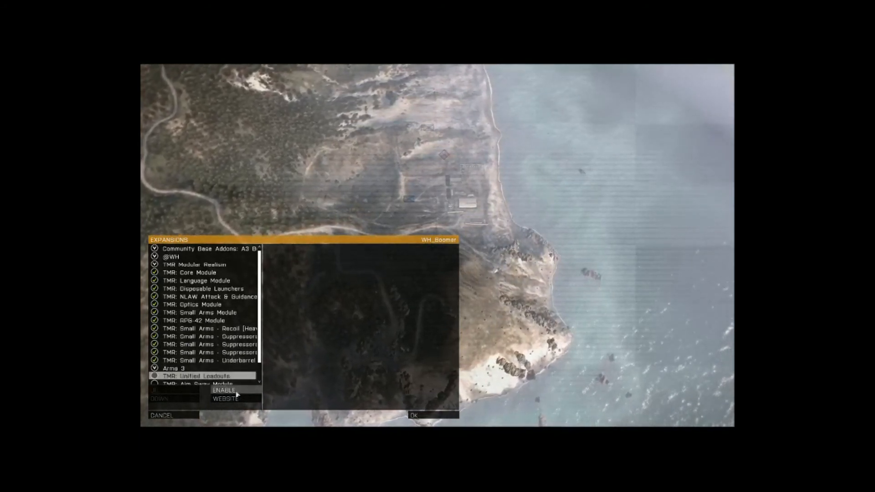
Step: Enable the TMR Unified Loadouts and Ballistics modules
{"action": "left_click", "coordinate": [222, 390]}
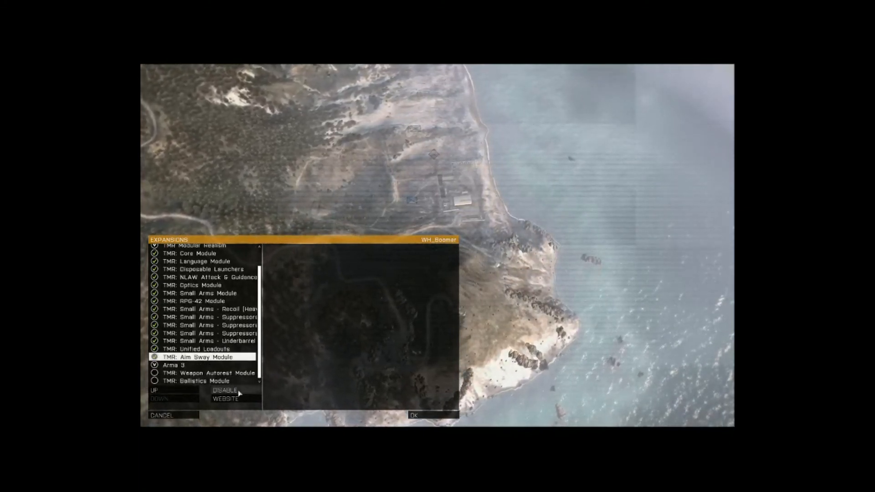
{"action": "left_click", "coordinate": [205, 373]}
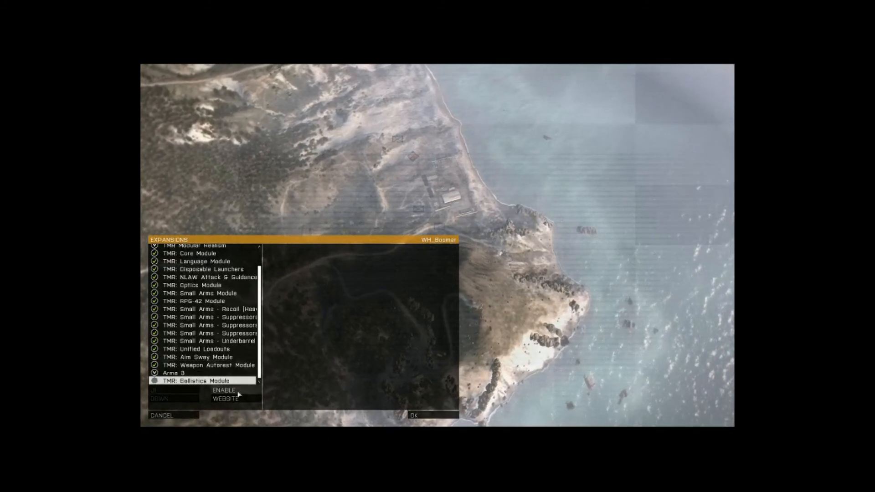
{"action": "left_click", "coordinate": [228, 390]}
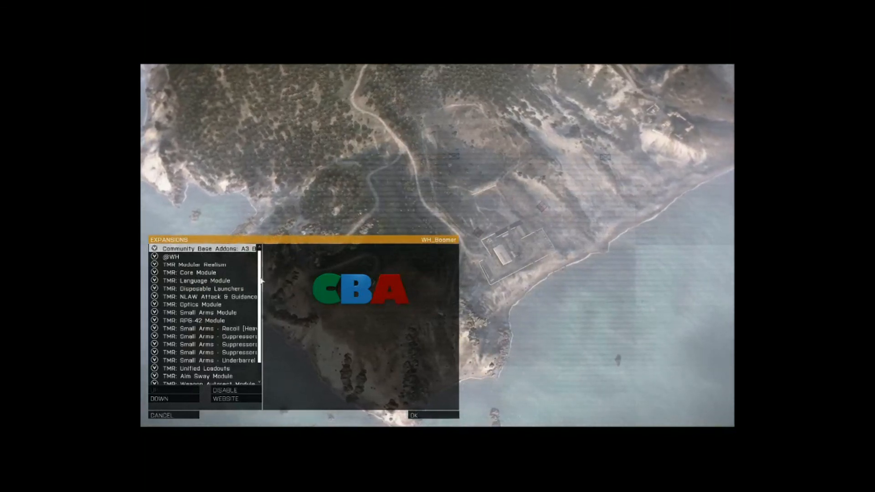
{"action": "scroll", "scroll_direction": "down", "scroll_amount": 3}
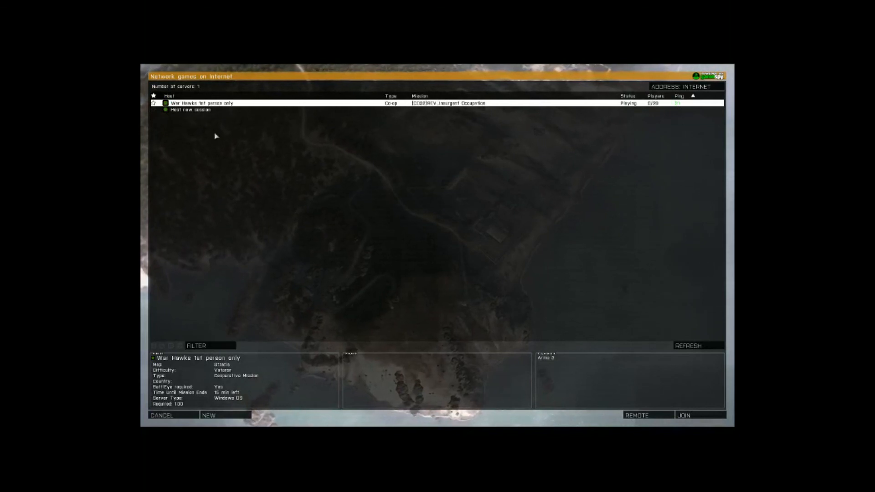
Step: Filter the multiplayer server list to host War Hawks
{"action": "left_click", "coordinate": [197, 345]}
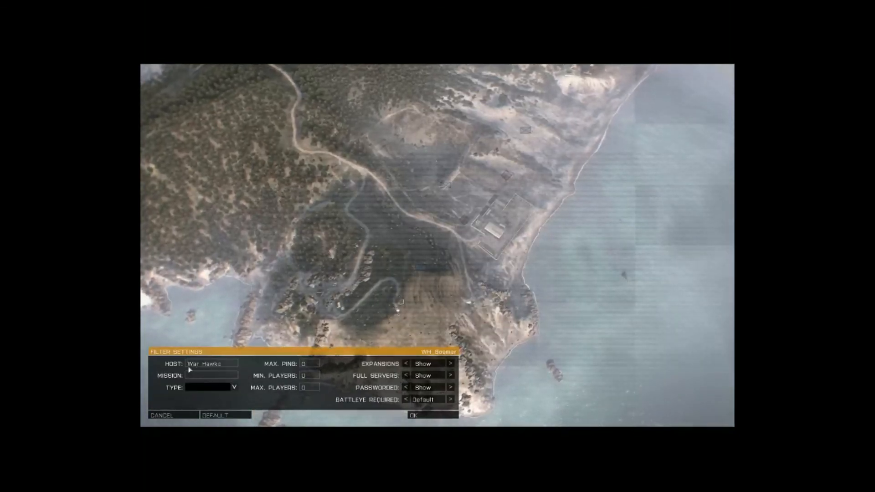